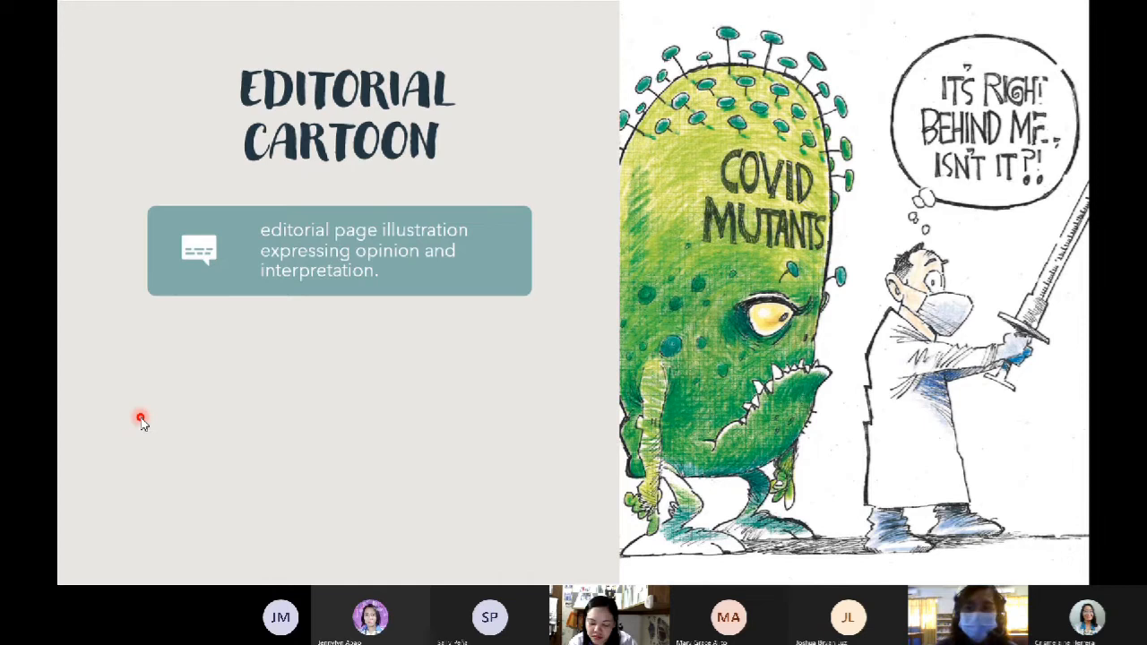
mouse_move(140, 418)
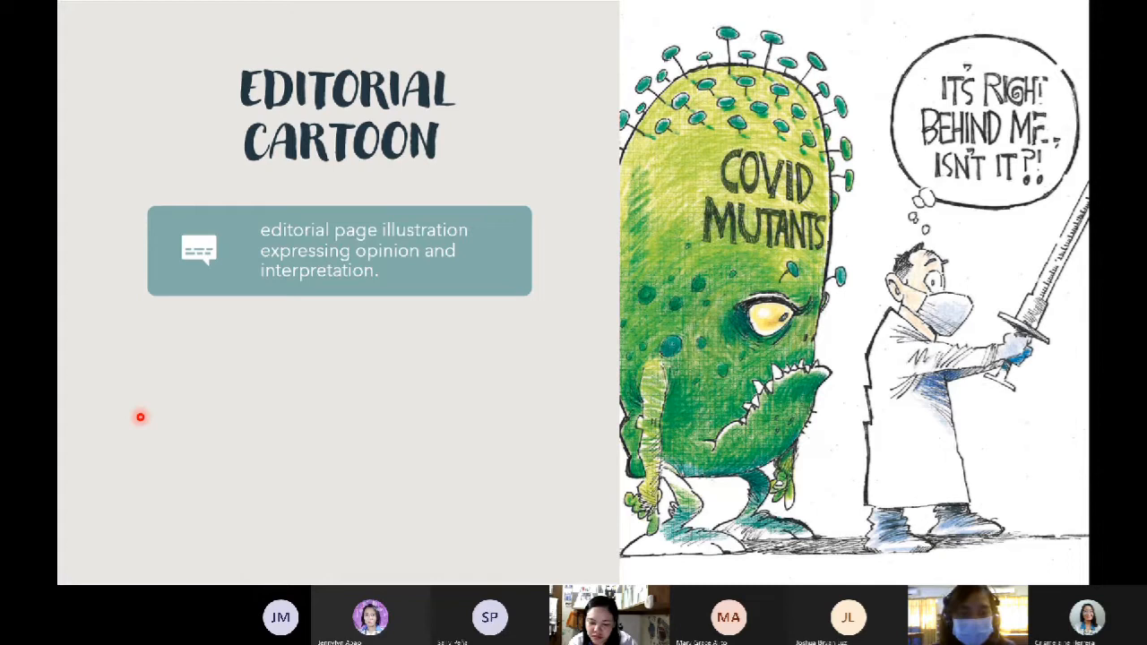
mouse_move(407, 269)
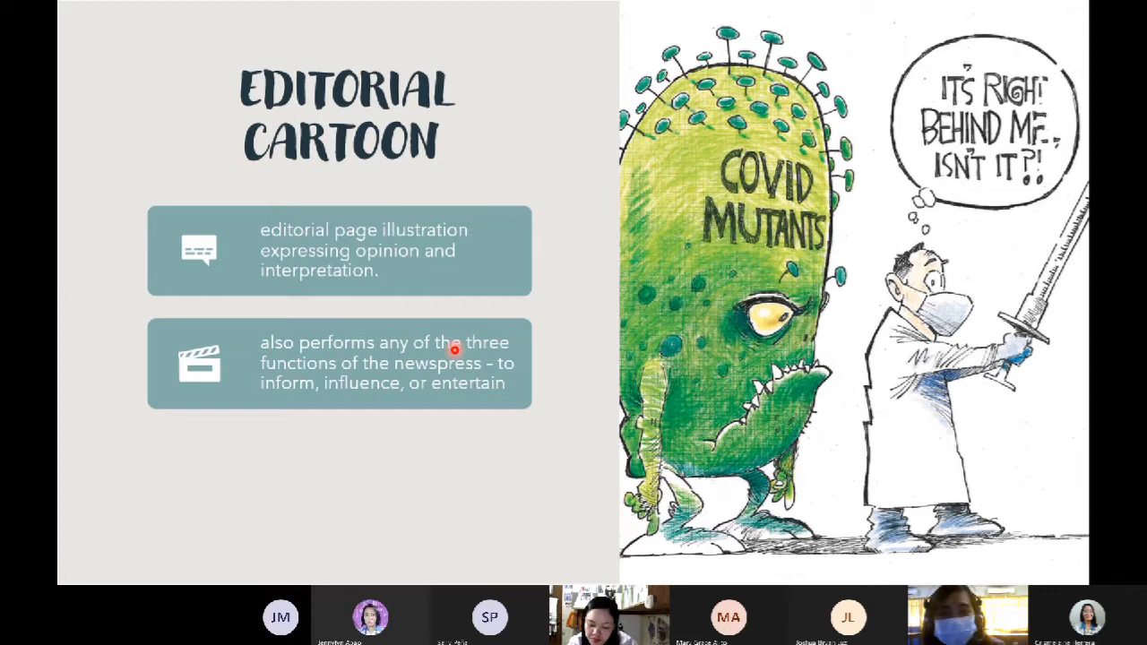
mouse_move(487, 333)
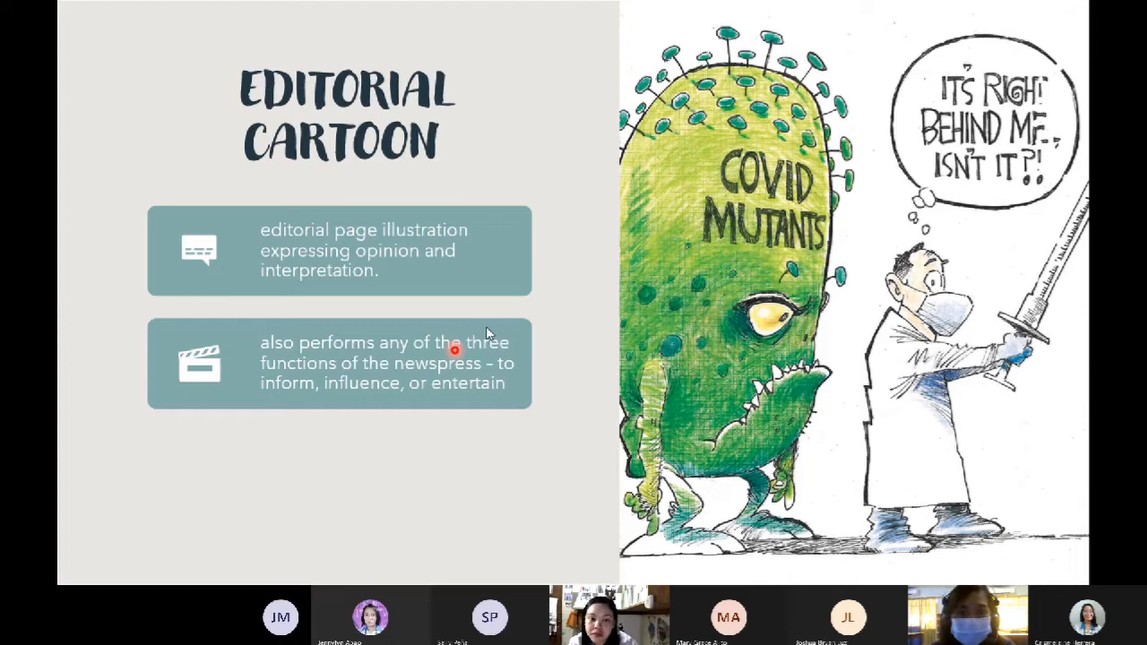
mouse_move(501, 296)
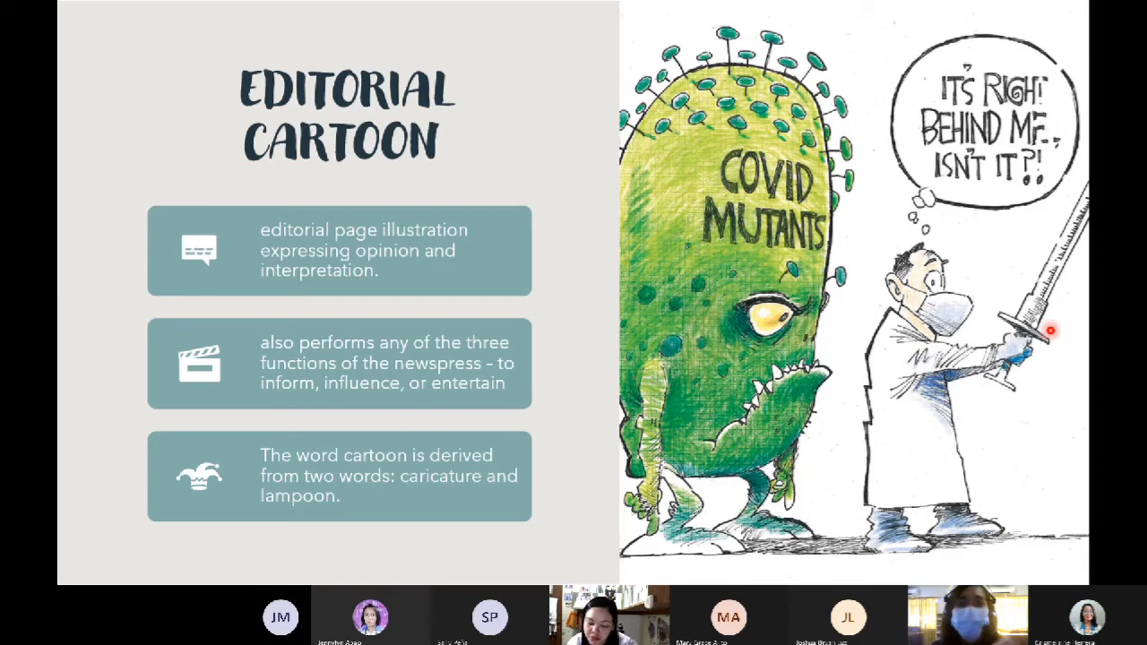
Step: Advance the shared slideshow to the caricature definition slide with its exaggerated-sketch example
key("right")
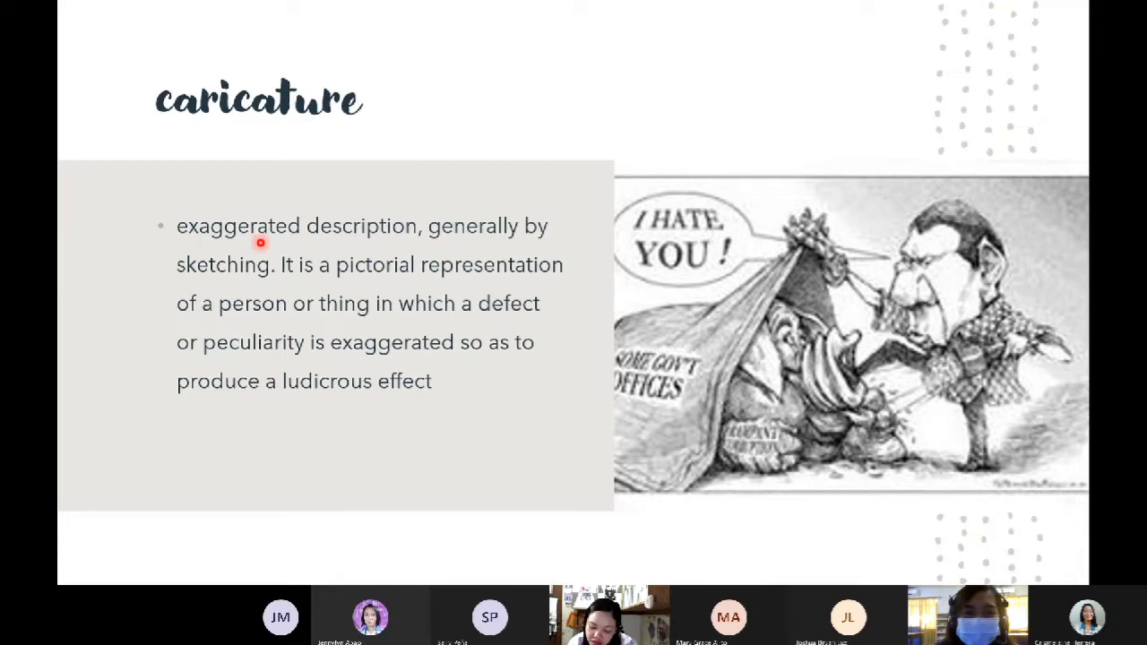
mouse_move(411, 287)
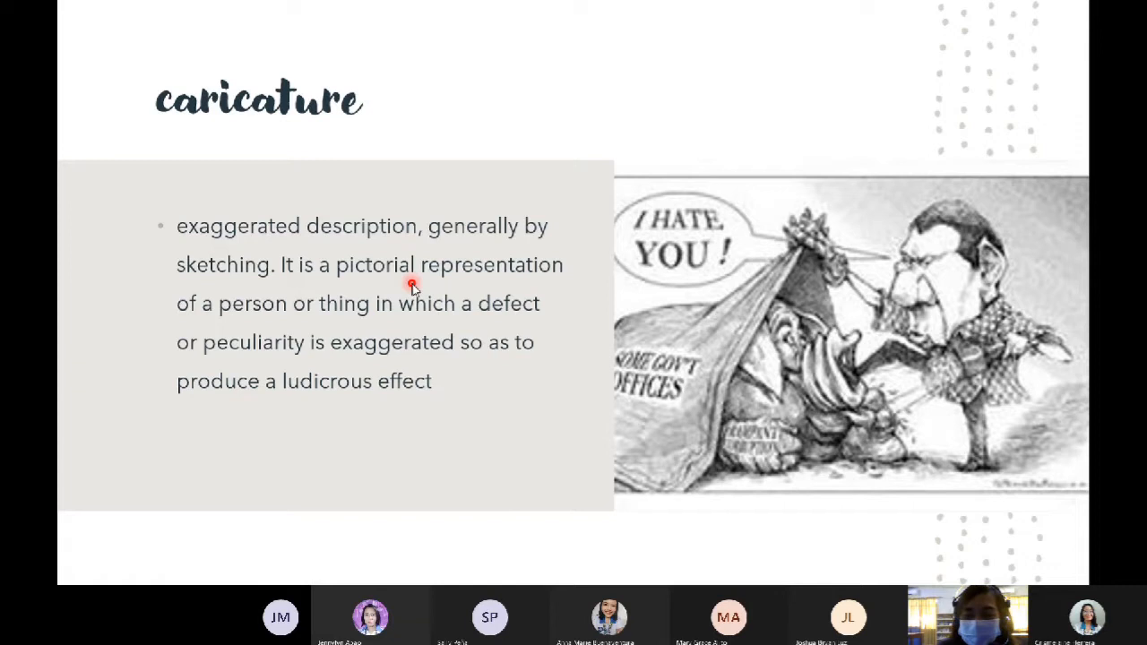
mouse_move(373, 234)
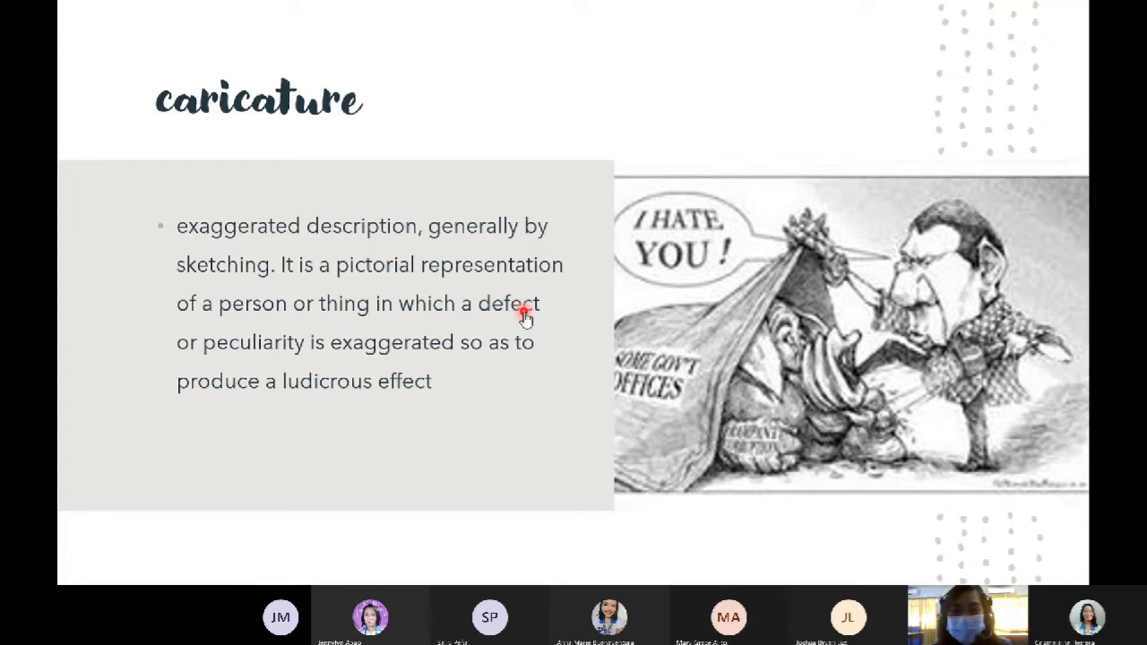
mouse_move(710, 303)
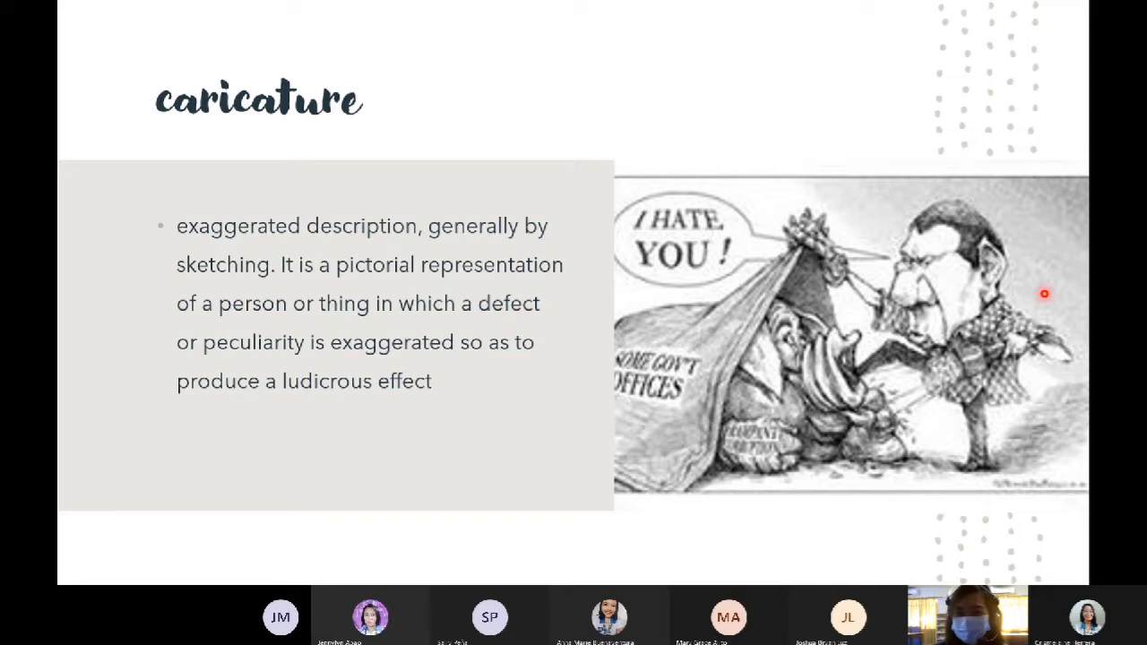
mouse_move(774, 408)
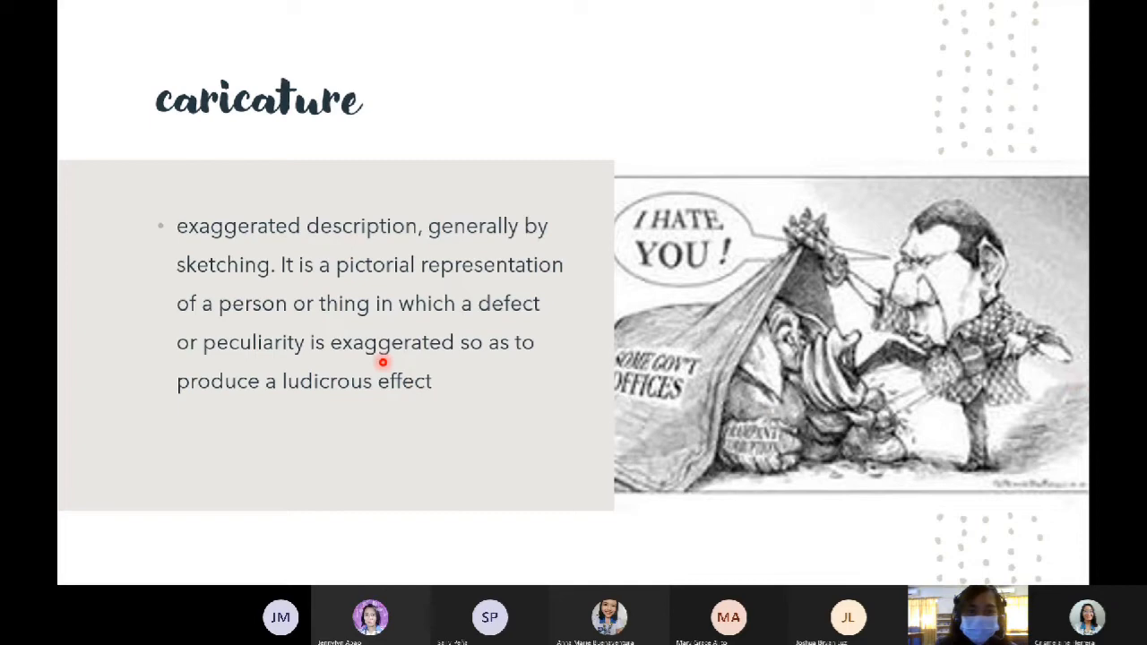
Step: Advance the slideshow to the lampoon slide with its COVID-19 lies cartoon example
key("Right")
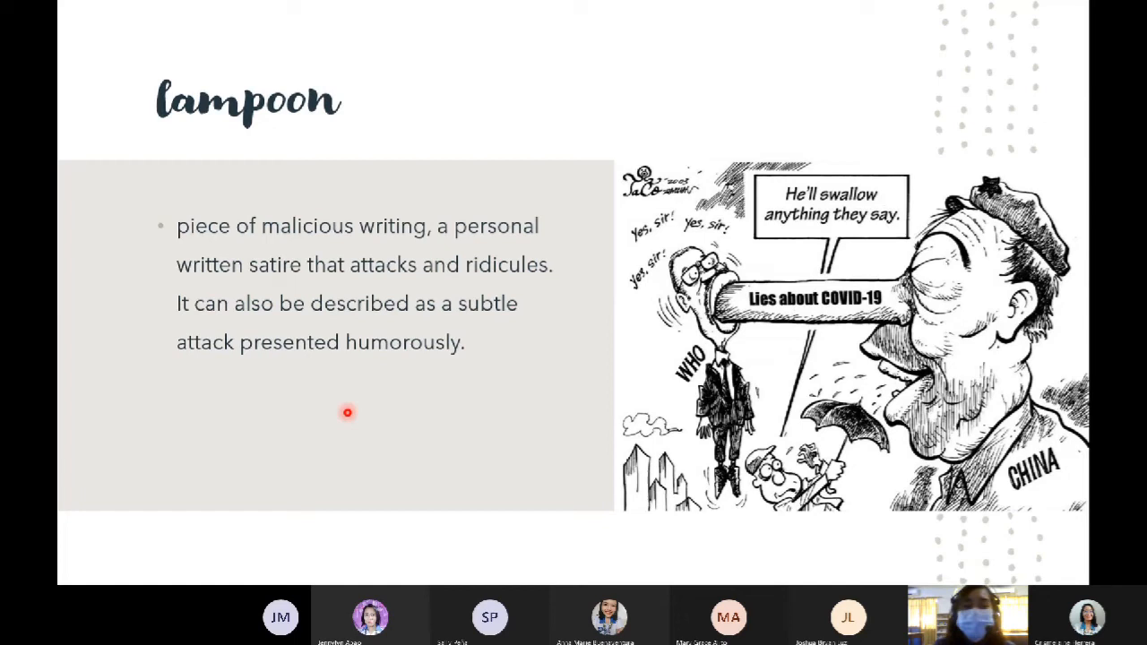
mouse_move(374, 280)
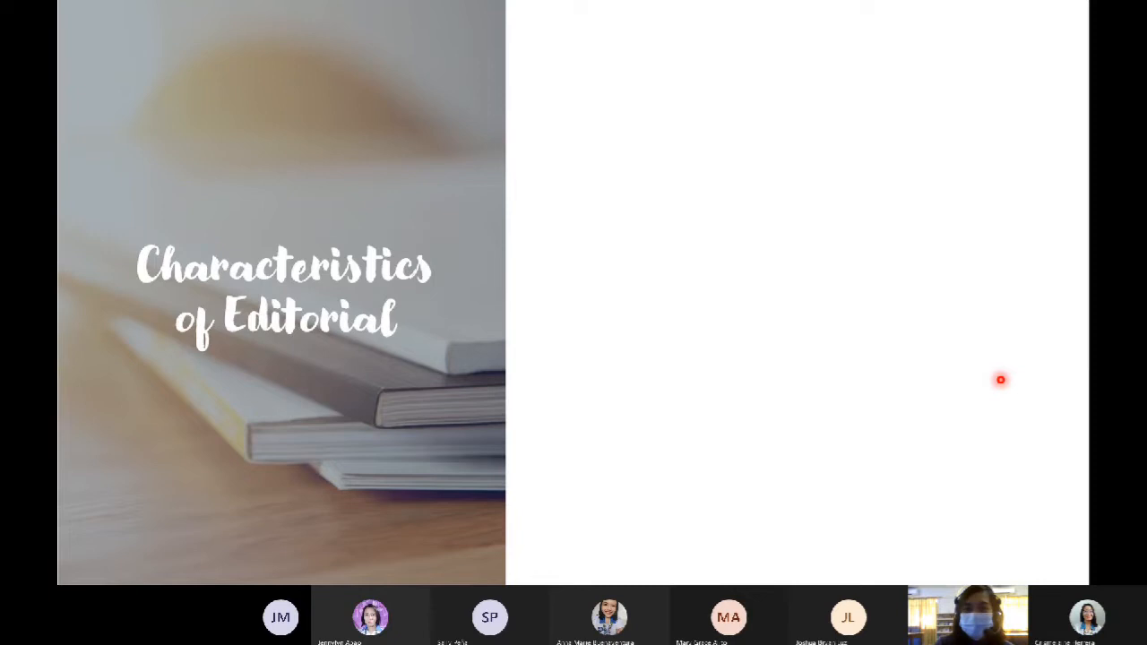
Step: Reveal the first Characteristics of Editorial bullet about illustration expressing opinion and interpretation
key("right")
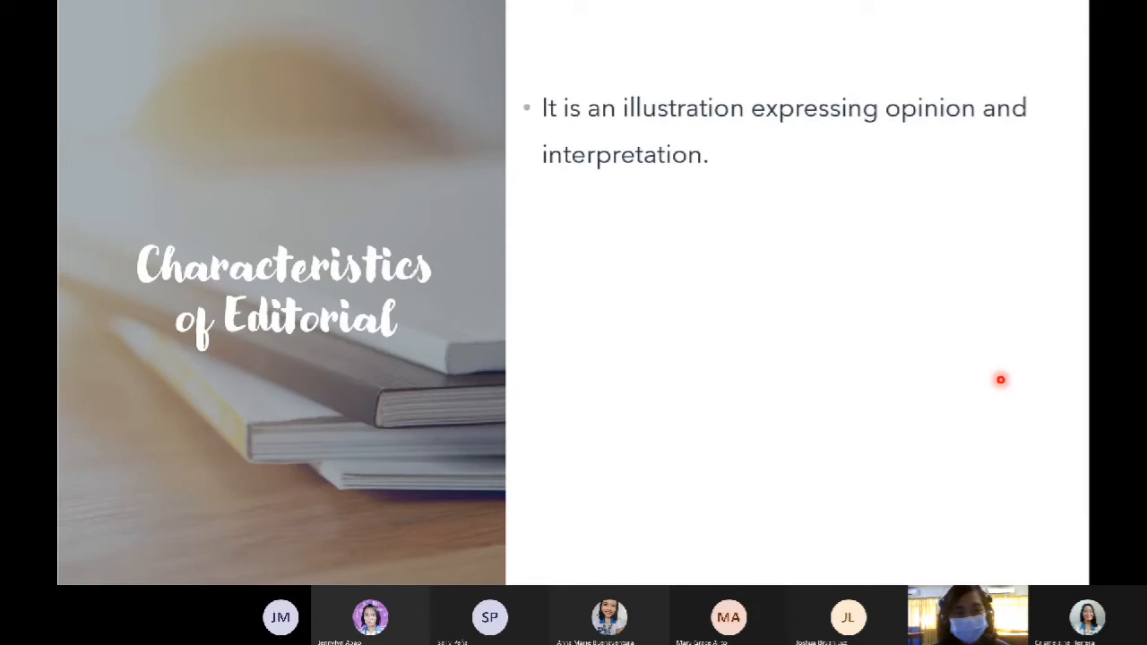
mouse_move(900, 237)
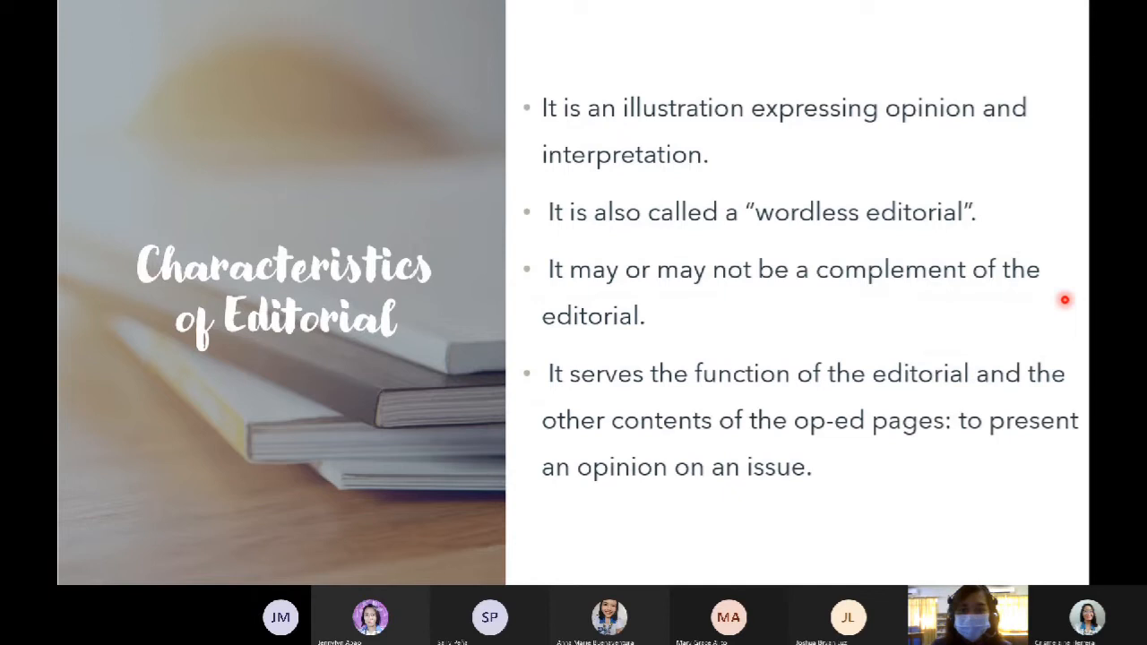
mouse_move(857, 438)
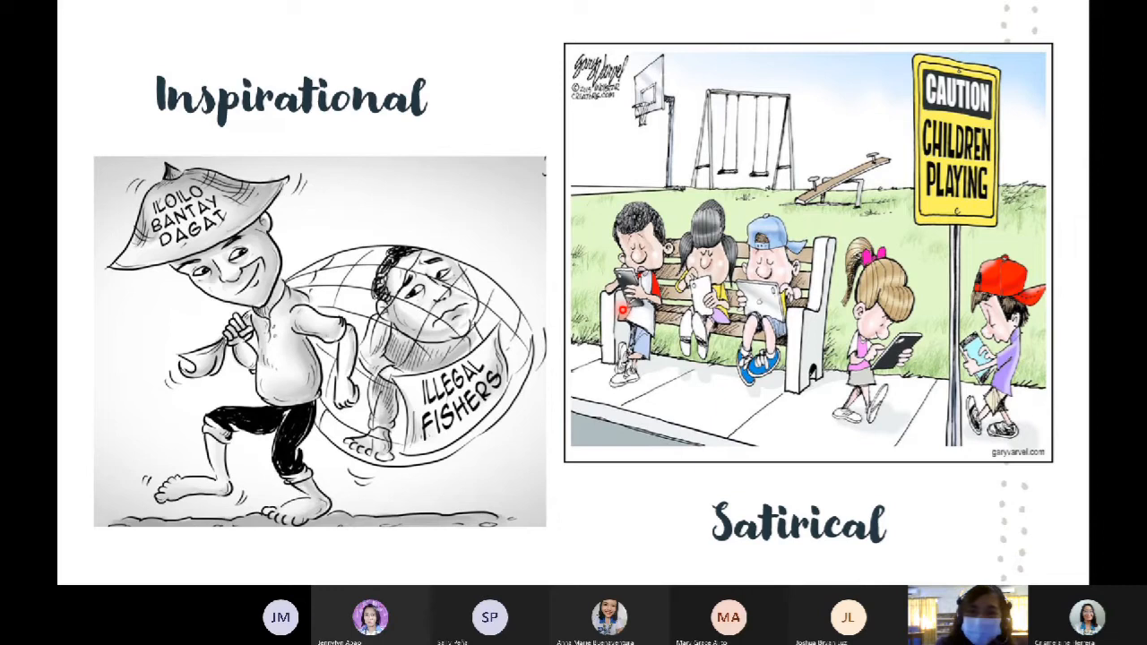
Step: Advance to the Correctional cartoon slide about public school teachers
key("right")
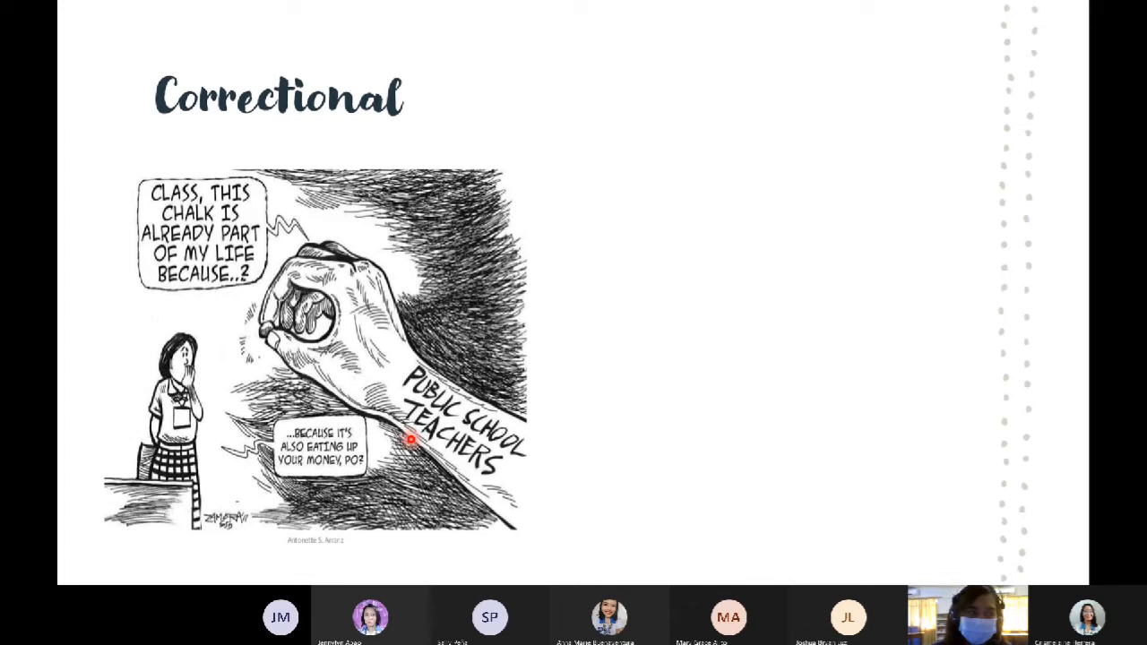
mouse_move(542, 422)
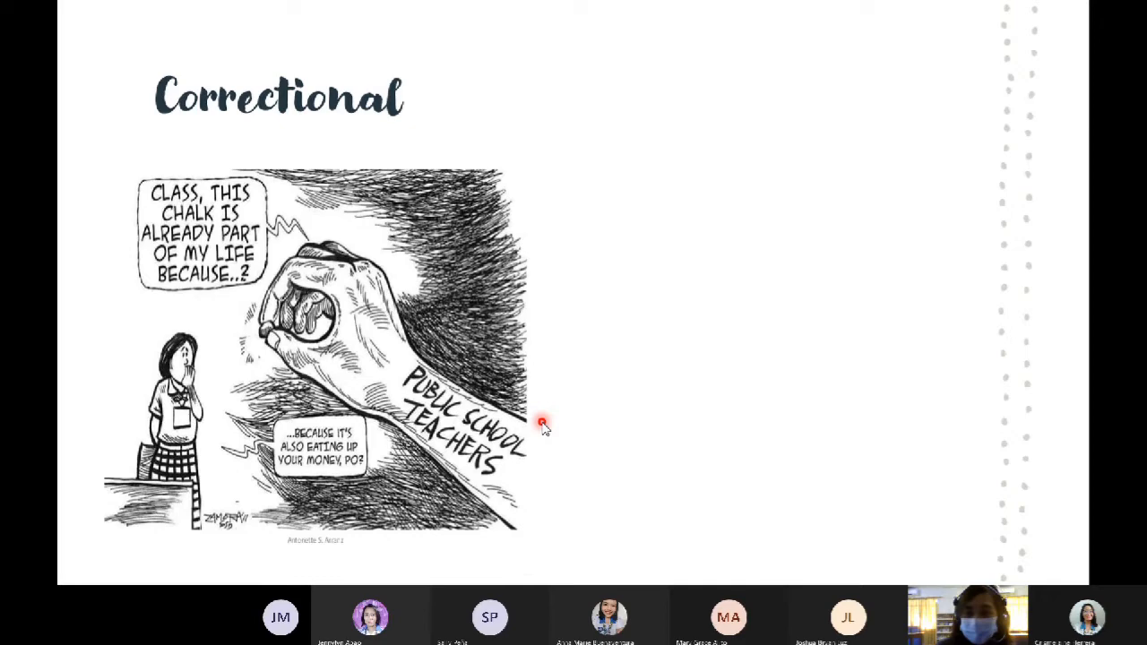
key("right")
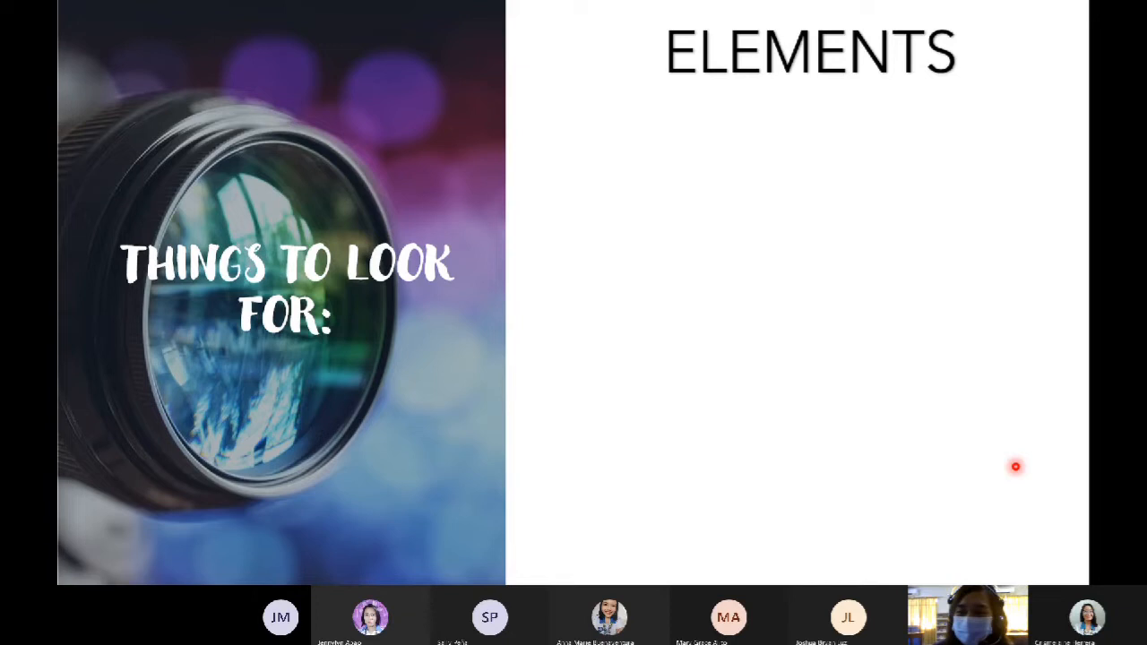
mouse_move(1022, 452)
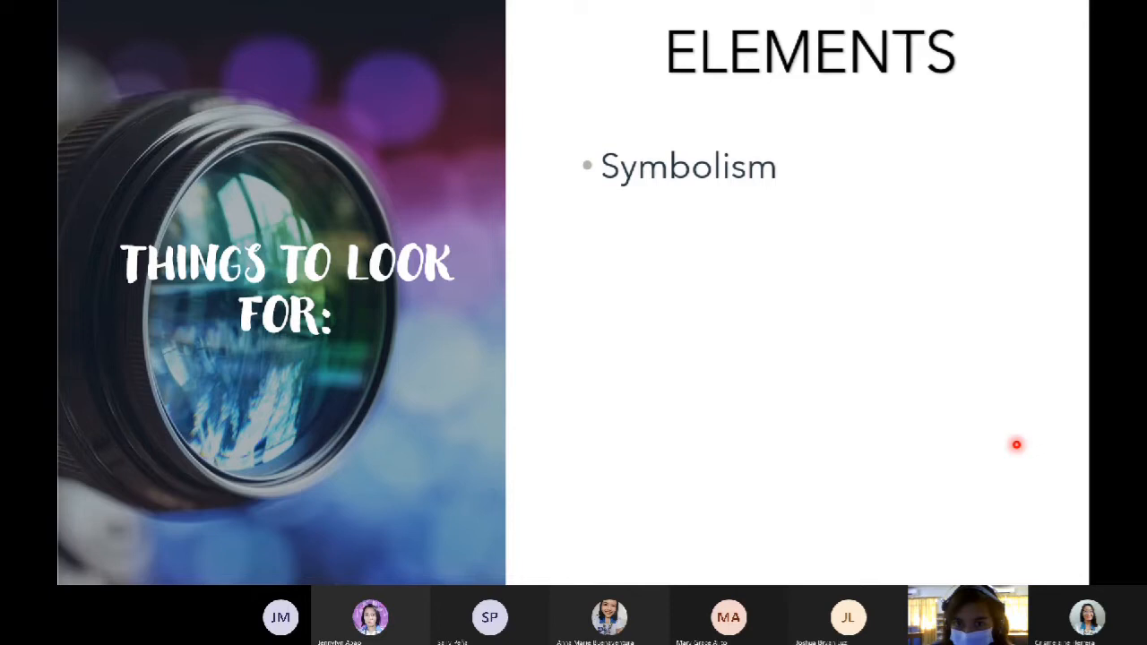
mouse_move(1022, 452)
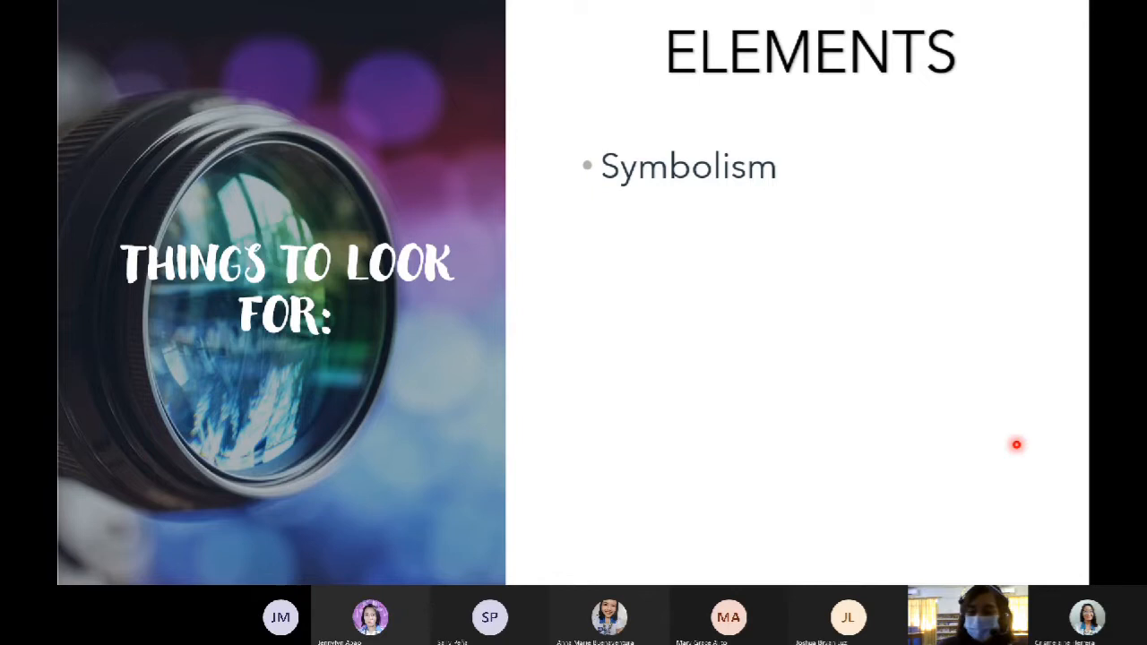
mouse_move(449, 330)
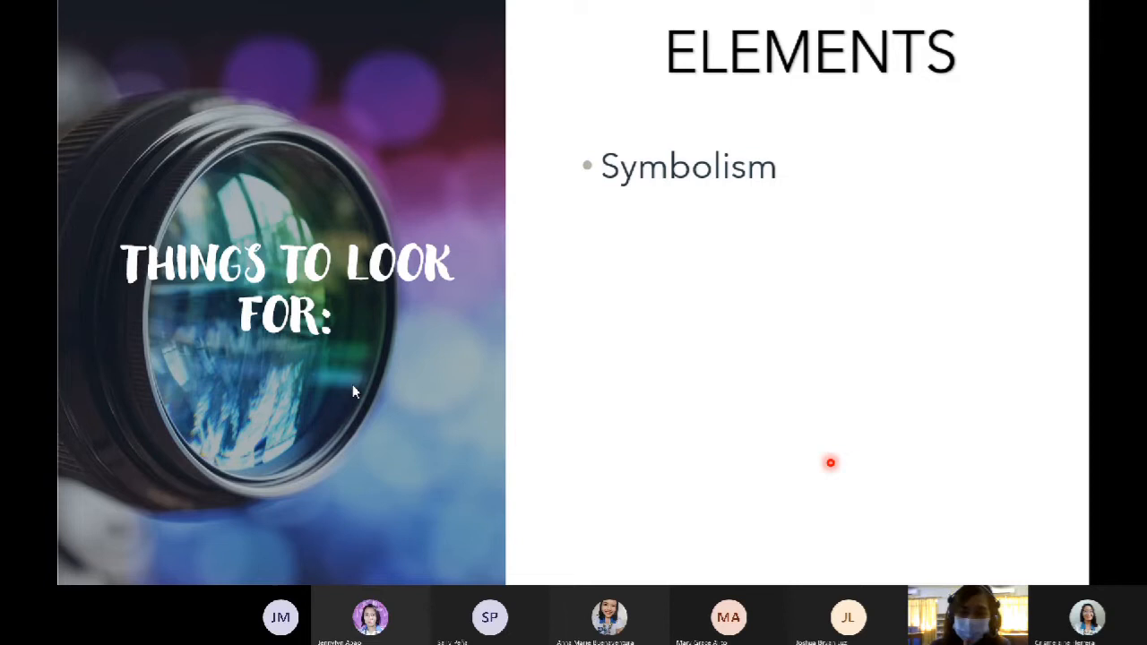
mouse_move(1004, 405)
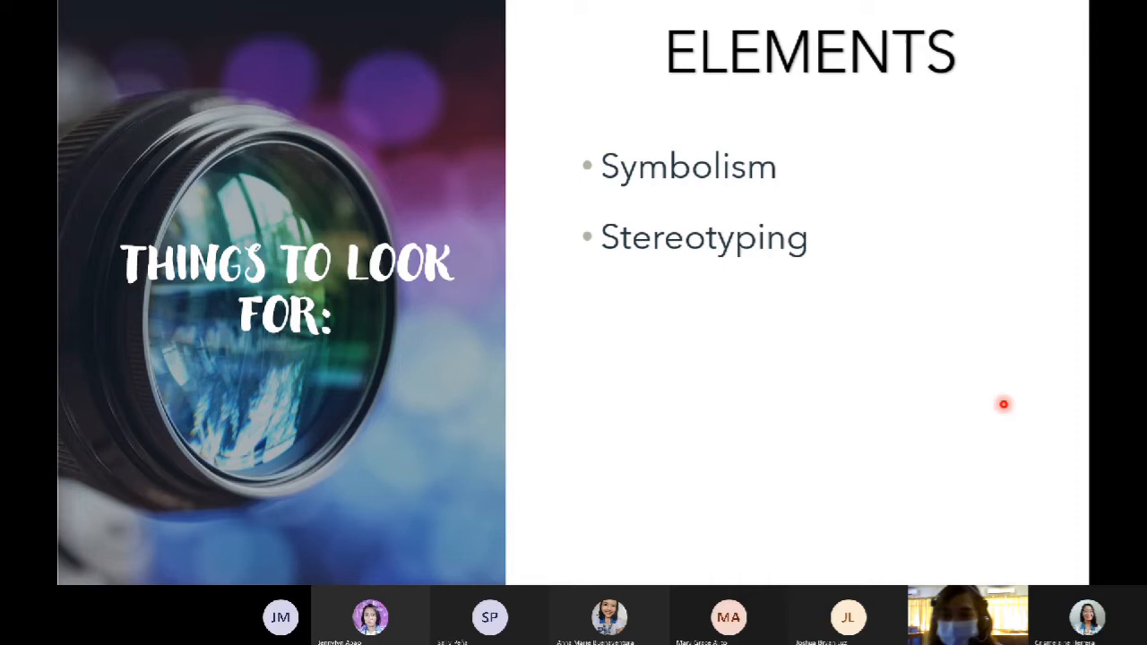
mouse_move(932, 362)
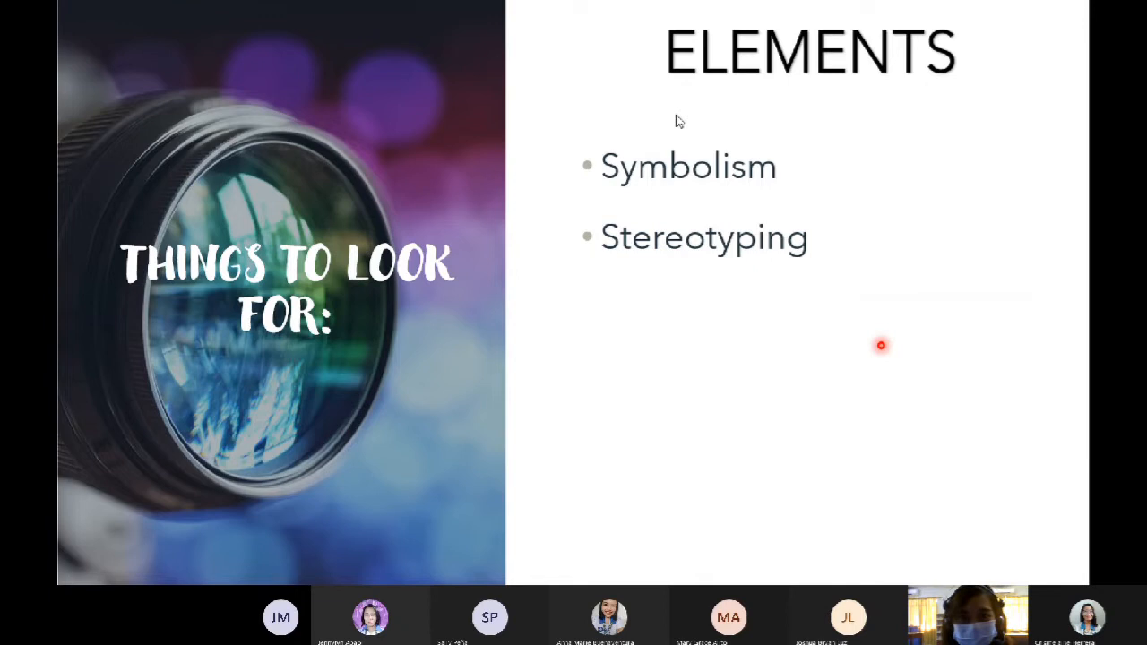
mouse_move(997, 366)
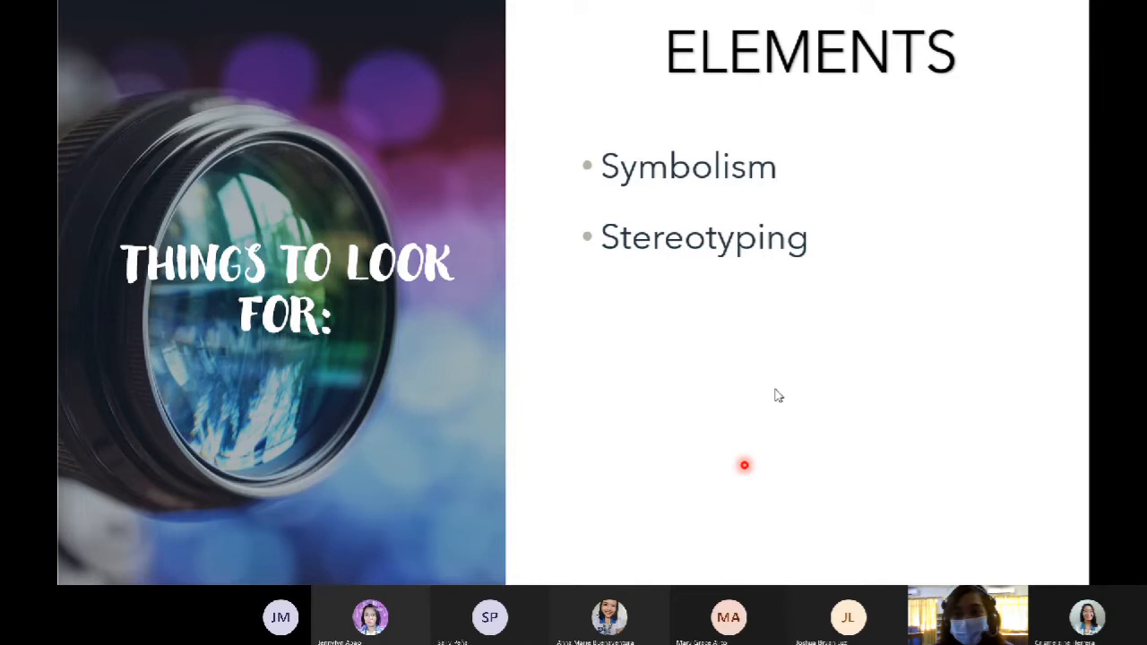
mouse_move(793, 394)
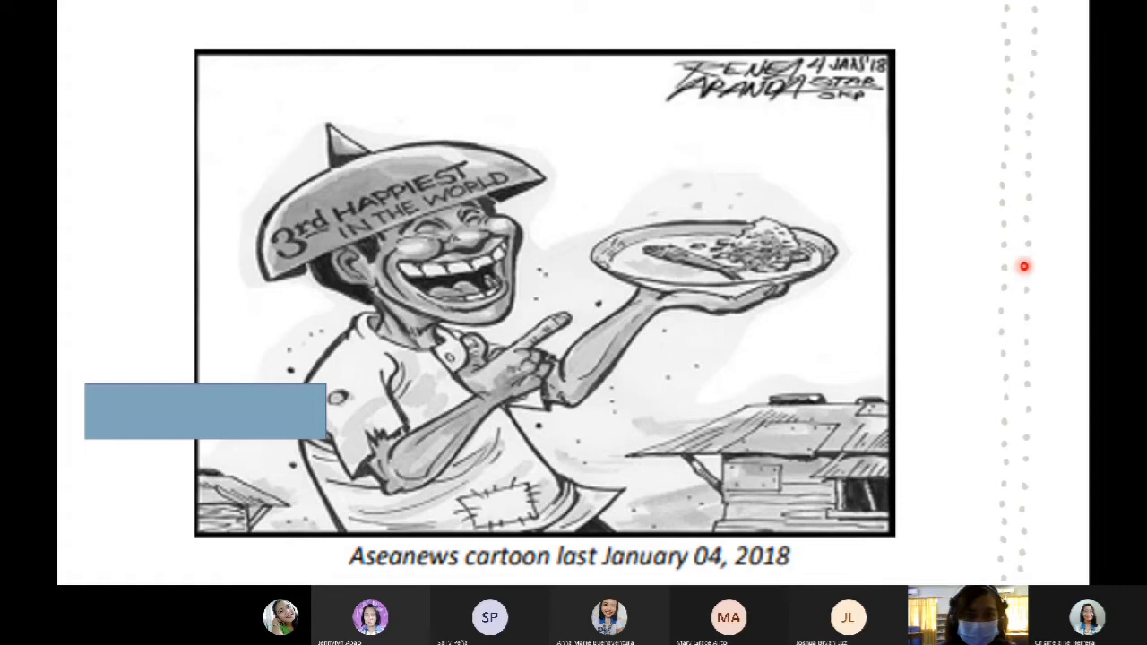
mouse_move(1026, 326)
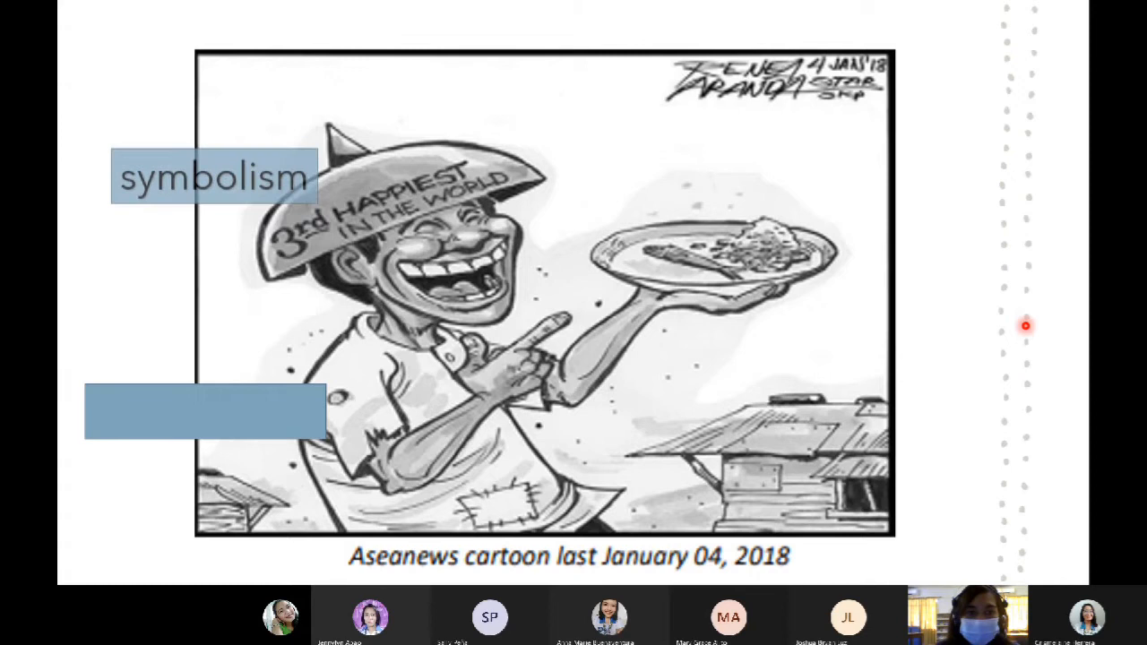
Step: Reveal the stereotyping label on the Aseanews laughing-farmer cartoon
type("stereotyping")
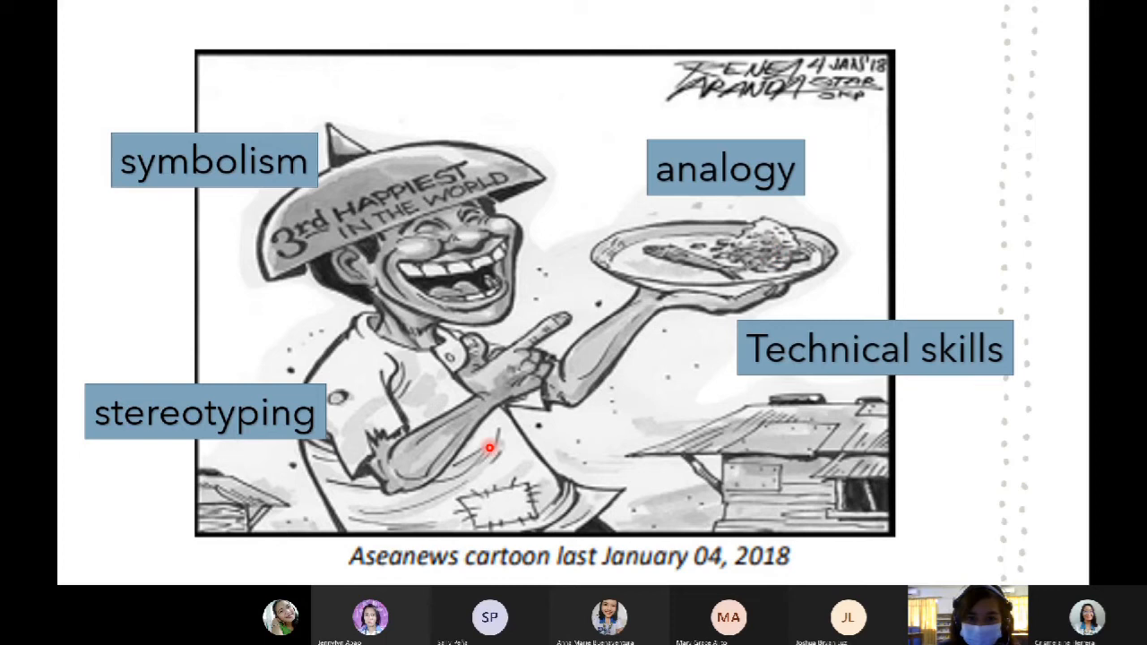
mouse_move(520, 419)
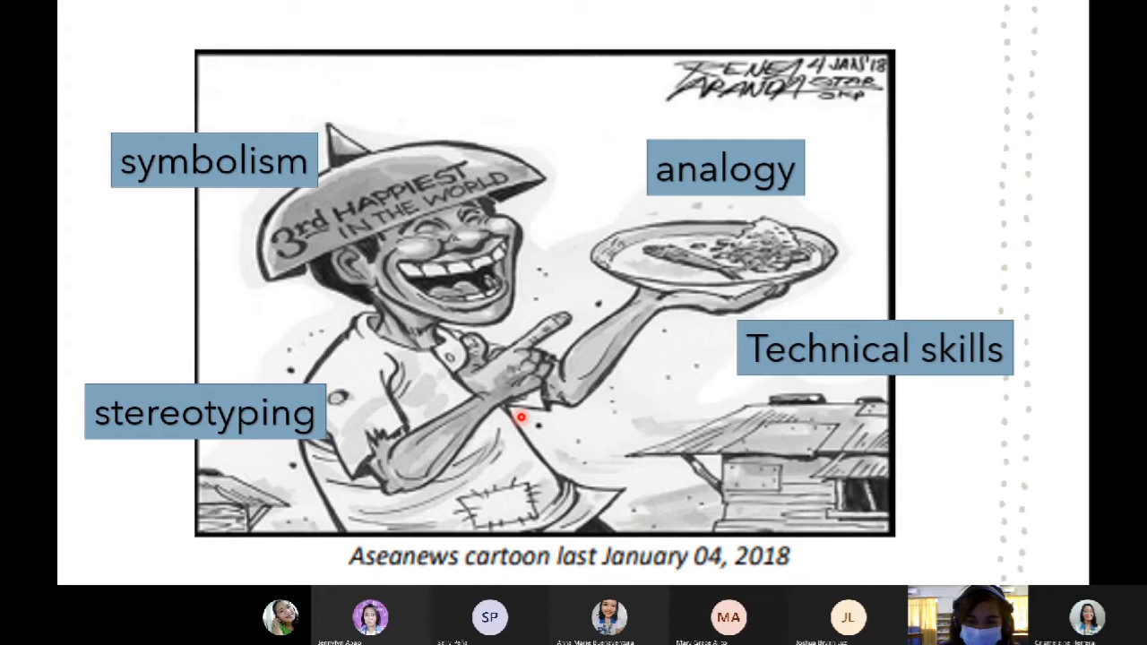
mouse_move(426, 212)
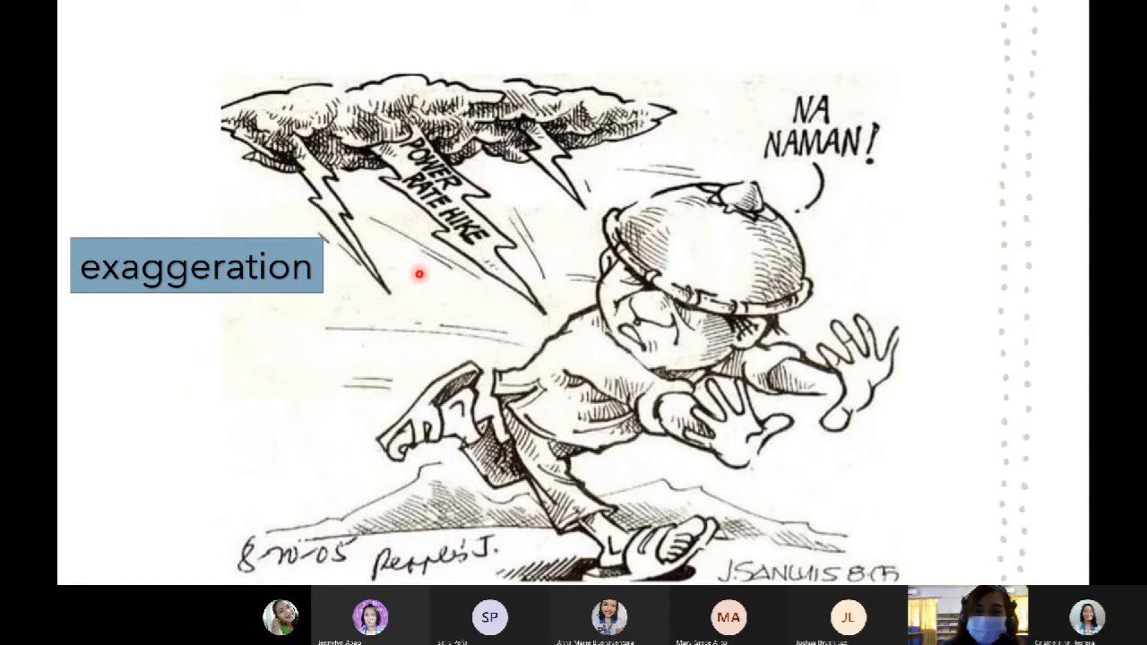
mouse_move(459, 183)
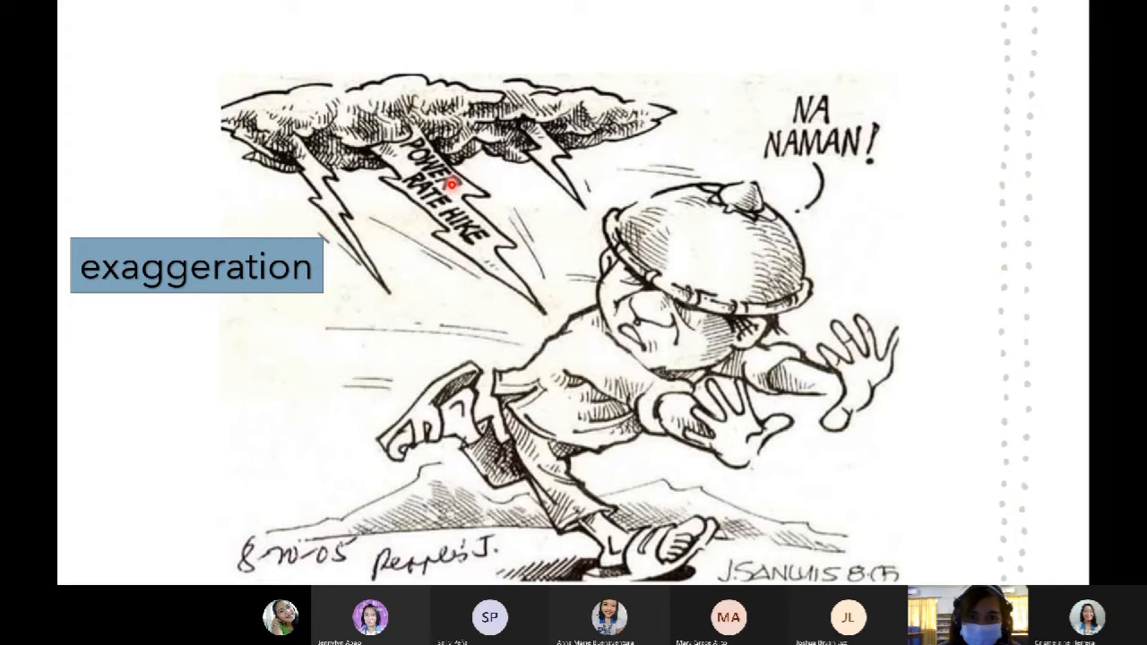
mouse_move(556, 312)
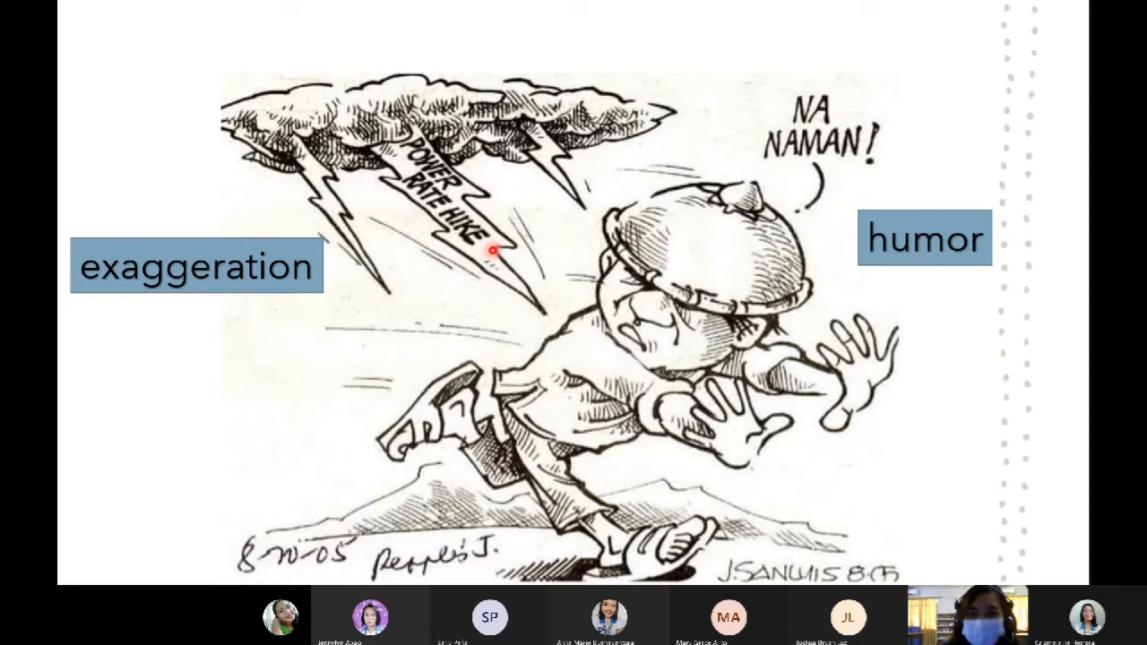
mouse_move(810, 107)
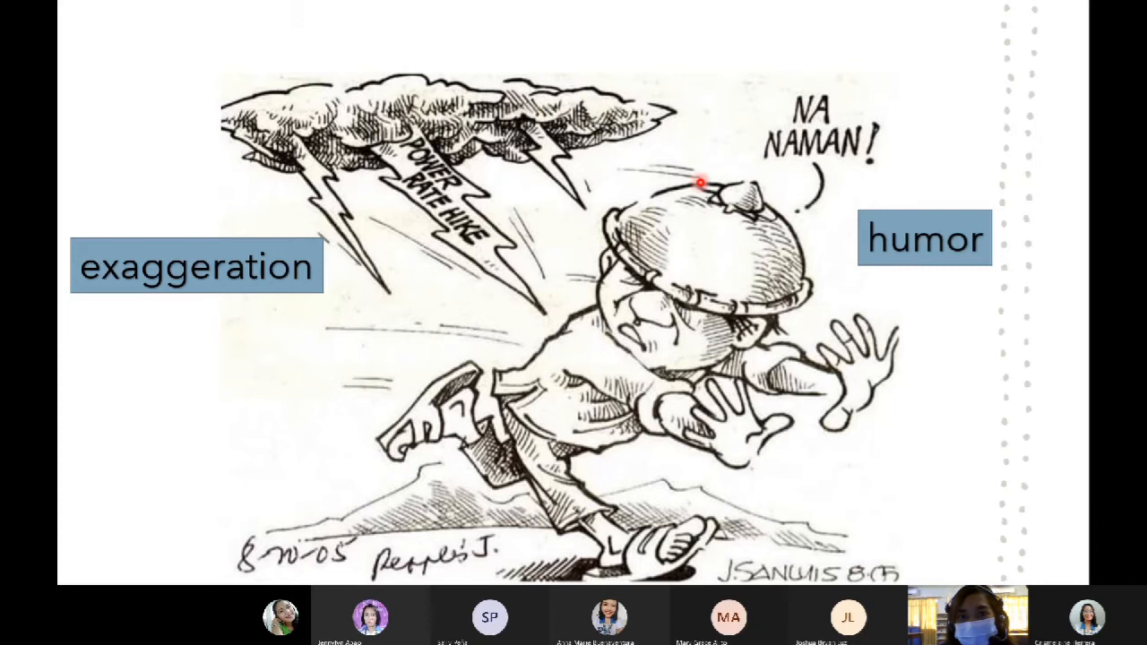
mouse_move(297, 158)
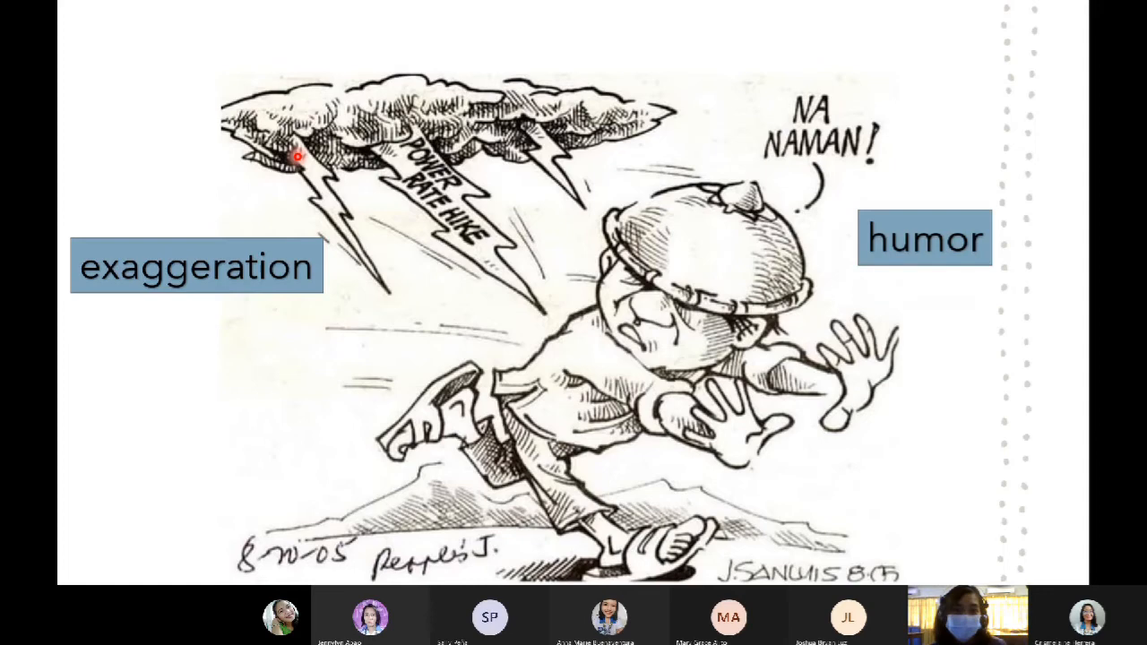
Step: Show the exaggeration label on the Power Rate Hike 'NA NAMAN!' cartoon
key("Right")
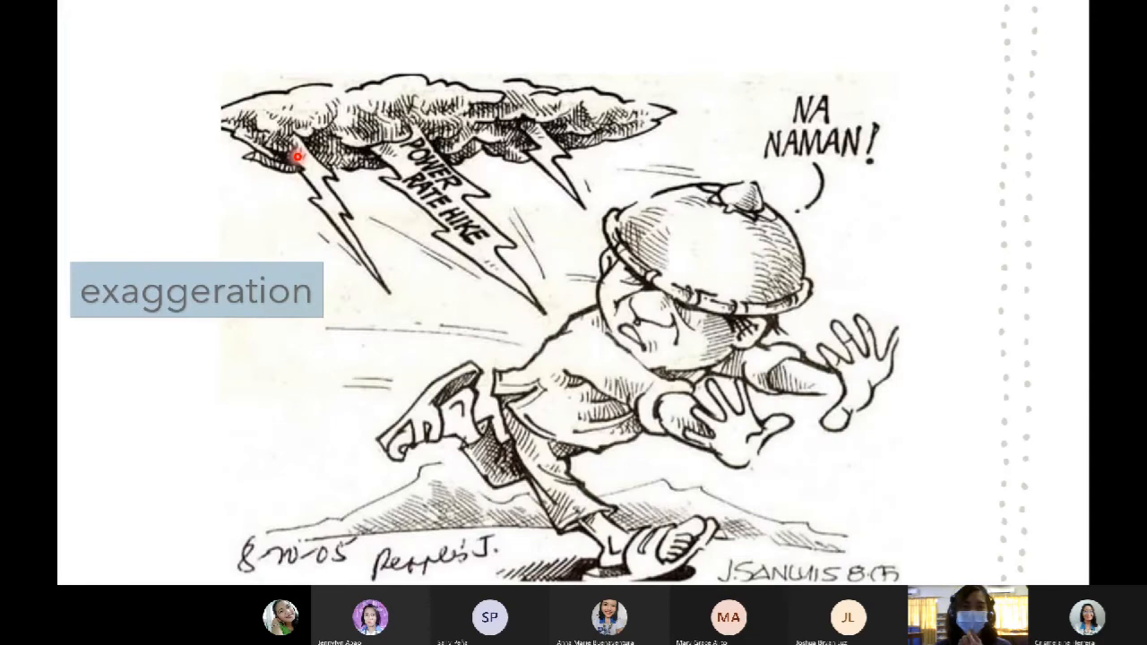
Step: Advance through the Short Activity turtle-cartoon slide to the Tips for Cartooning slide
key("Right")
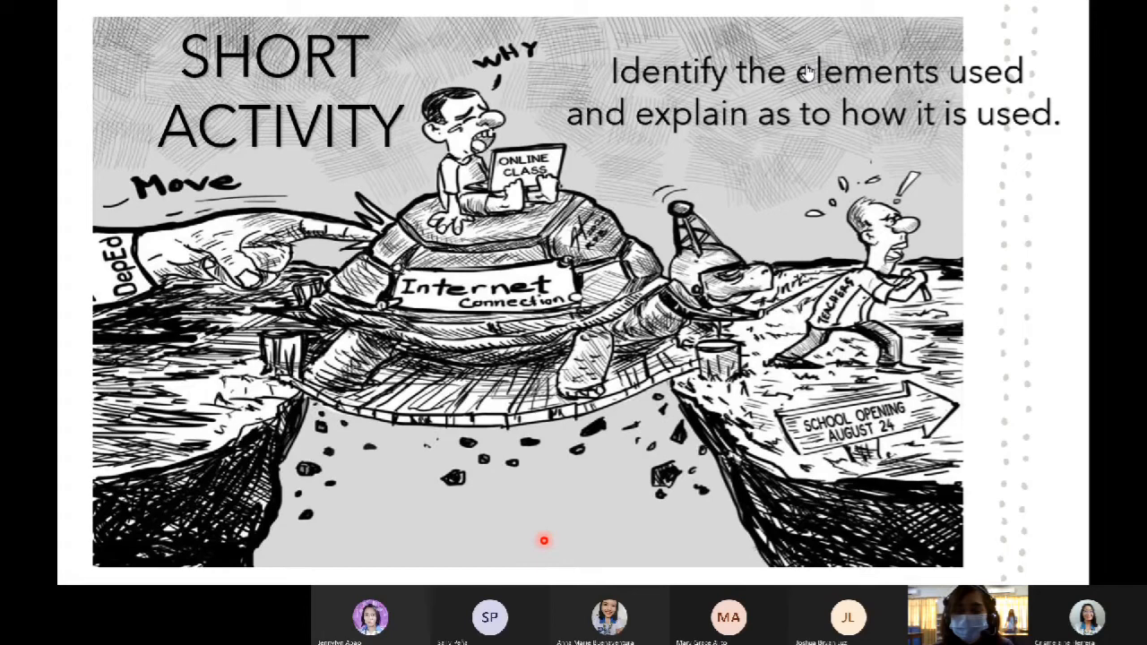
mouse_move(805, 208)
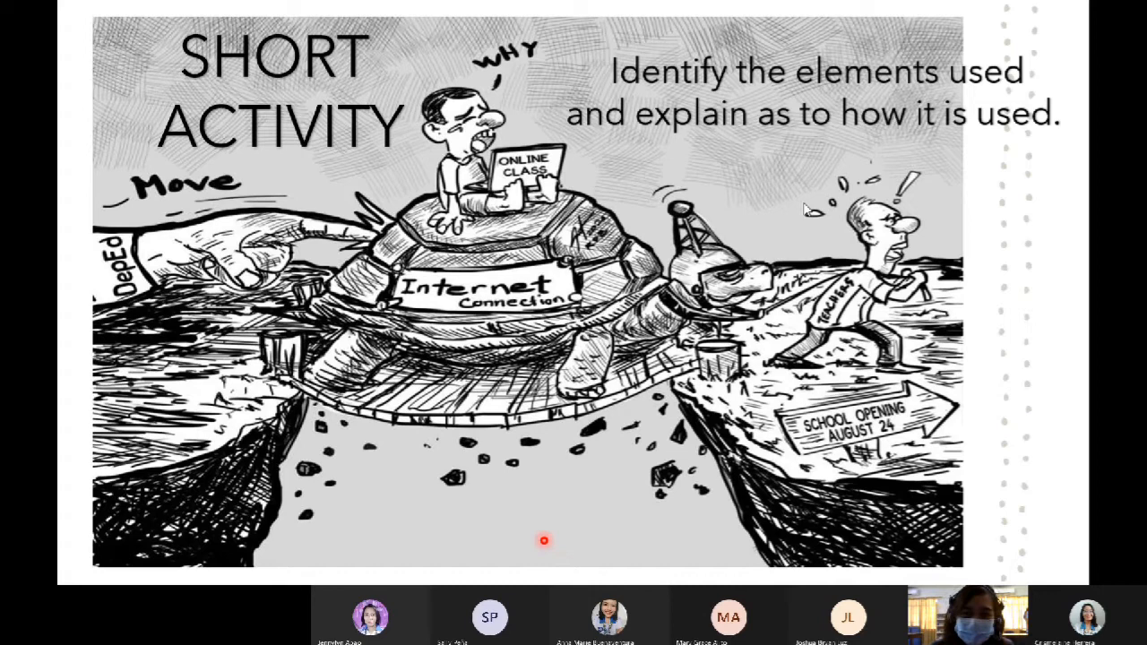
mouse_move(377, 197)
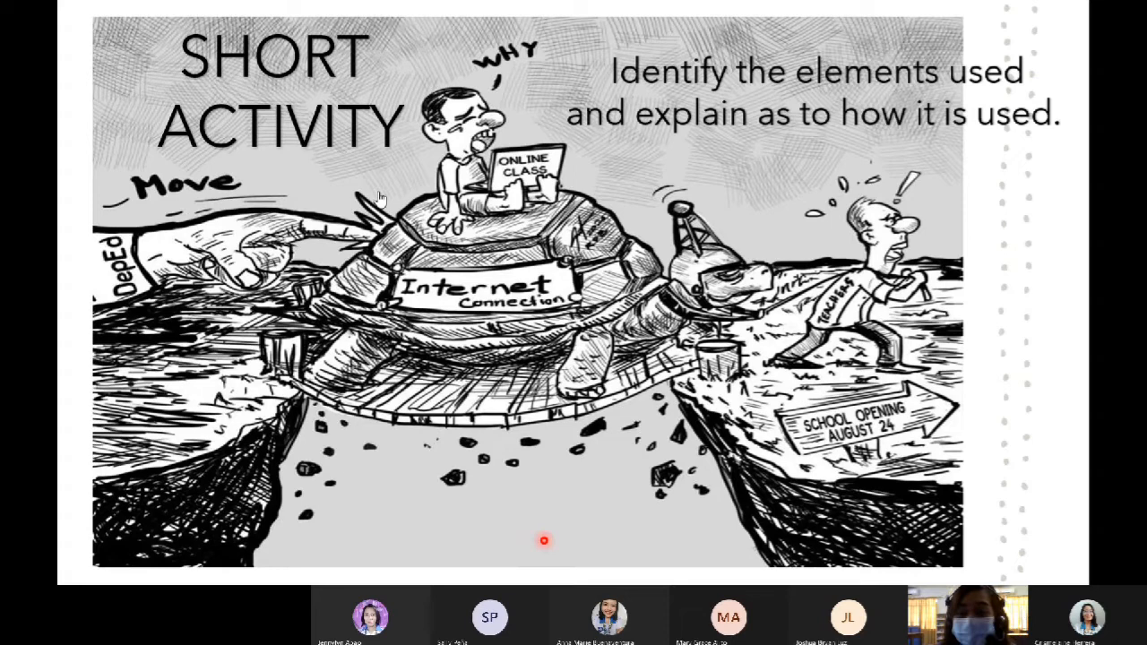
mouse_move(1020, 350)
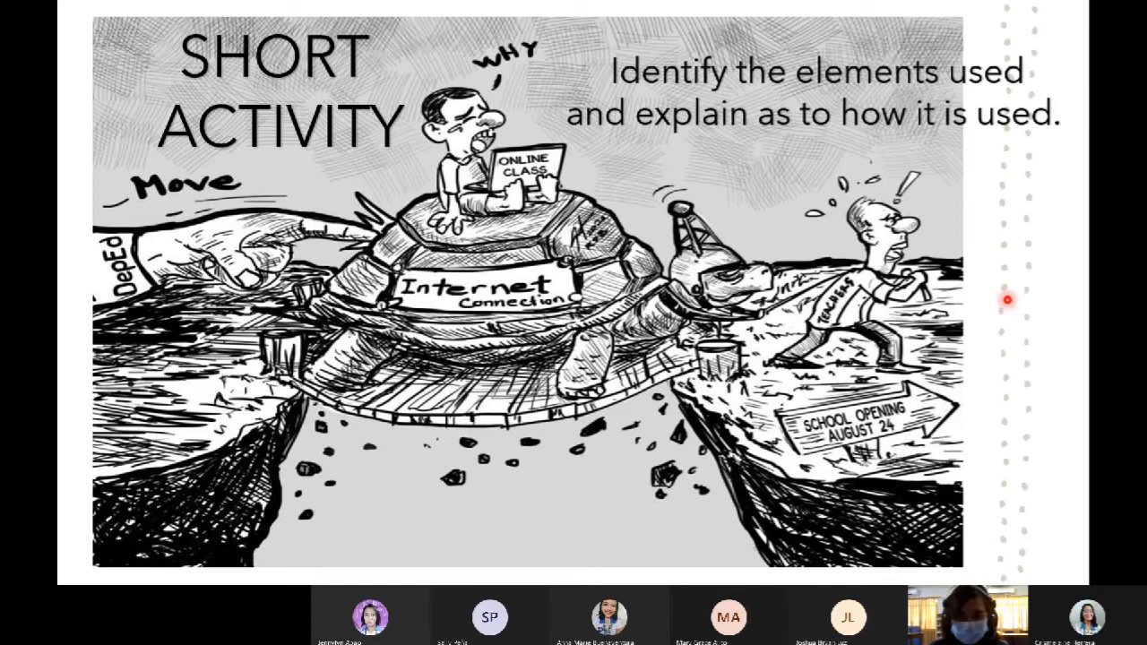
mouse_move(1029, 260)
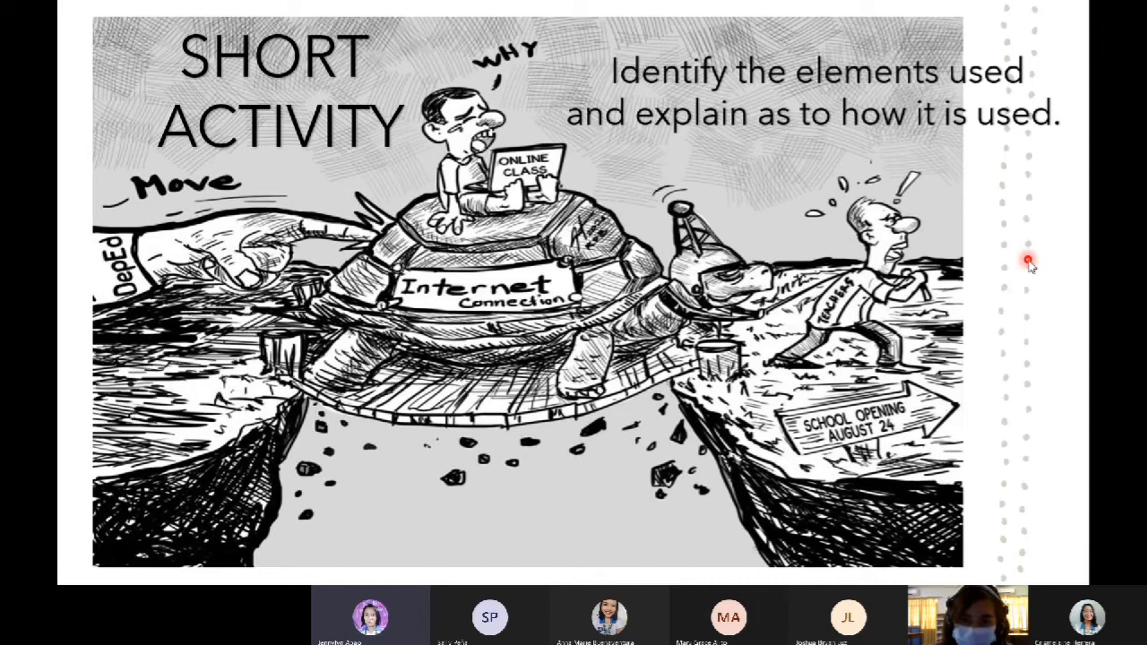
mouse_move(1029, 260)
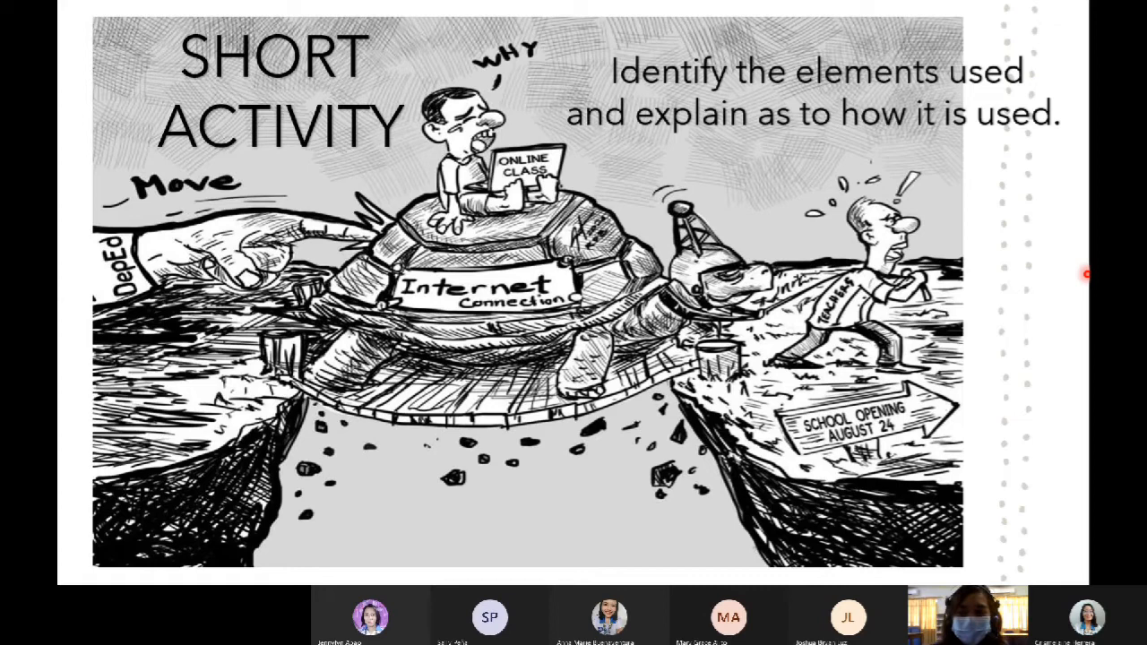
mouse_move(1065, 312)
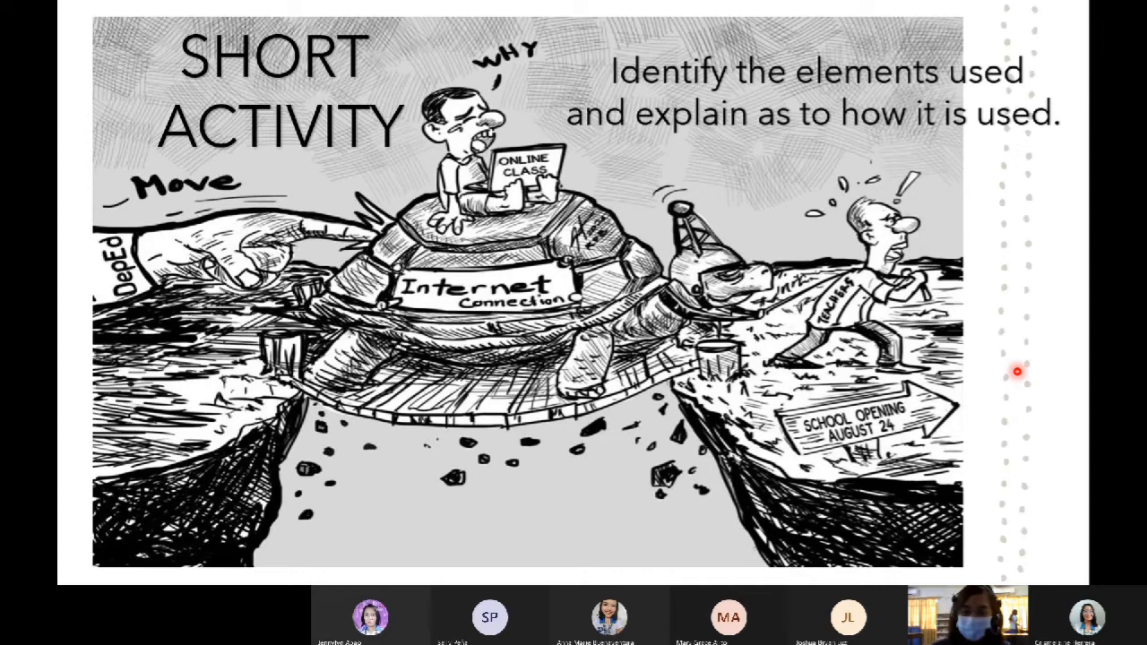
key("Right")
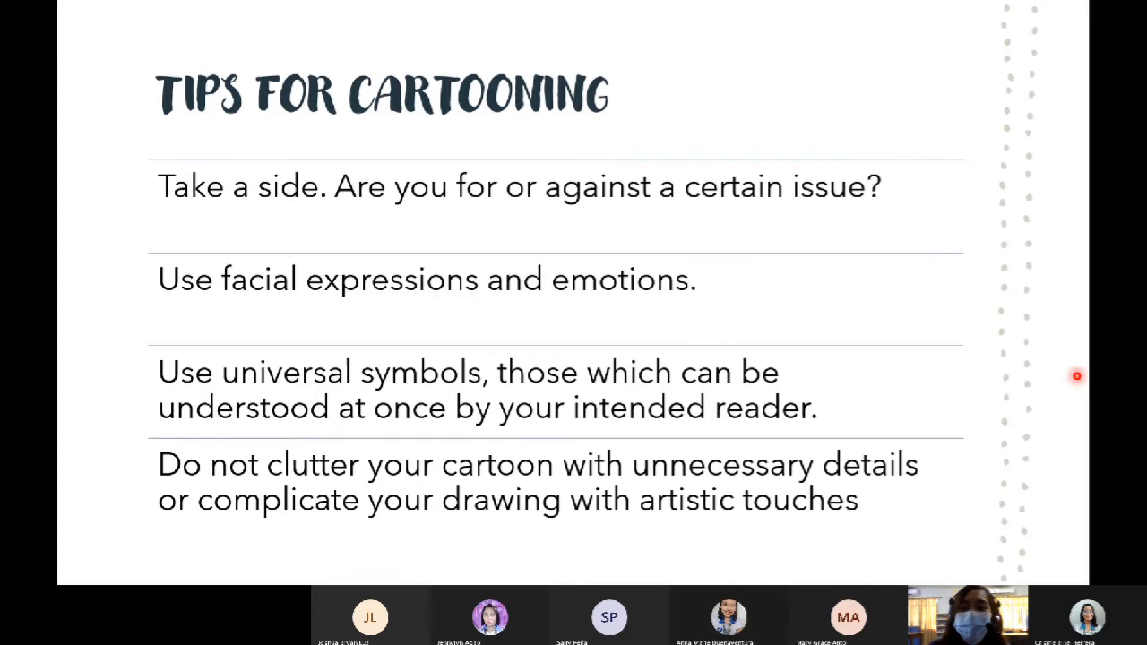
Step: Advance to the second Tips for Cartooning slide on shading, landscape orientation and own style
key("Right")
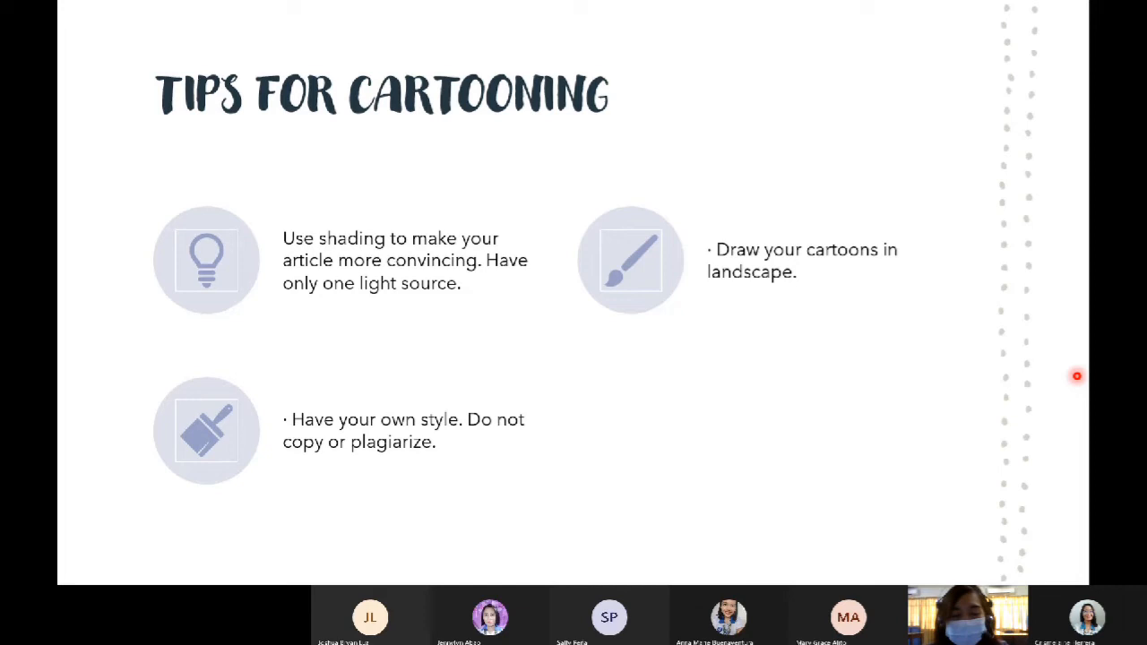
mouse_move(1079, 383)
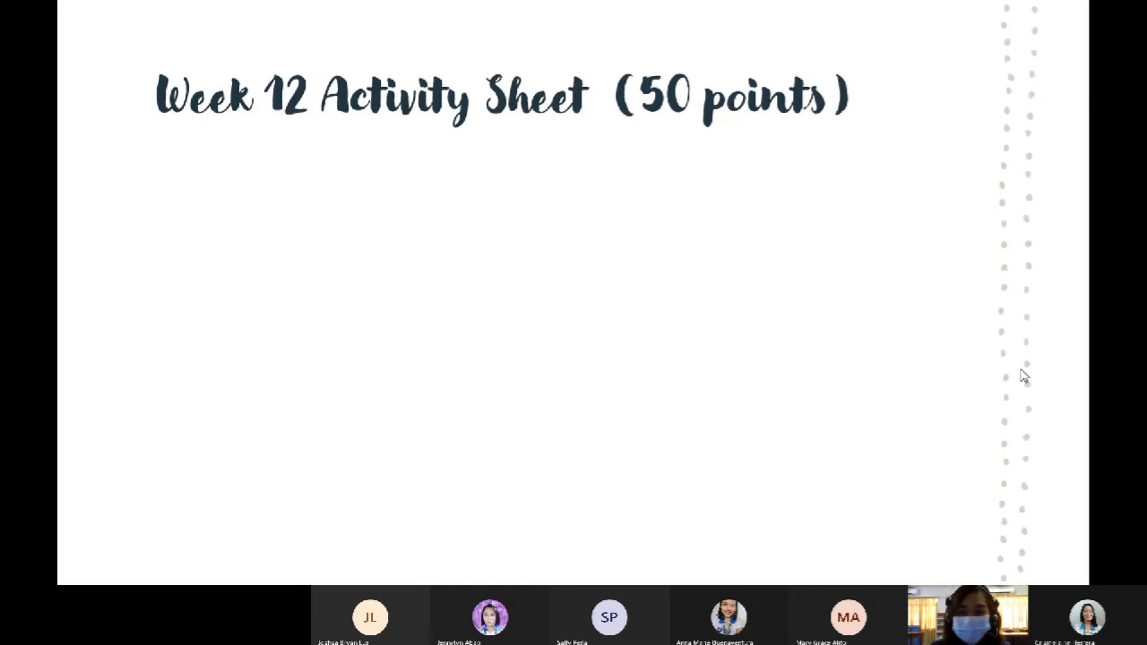
Step: Reveal the Week 12 Activity Sheet tasks: Part 1 for 30 points and Part 2 for 20 points
left_click(1022, 370)
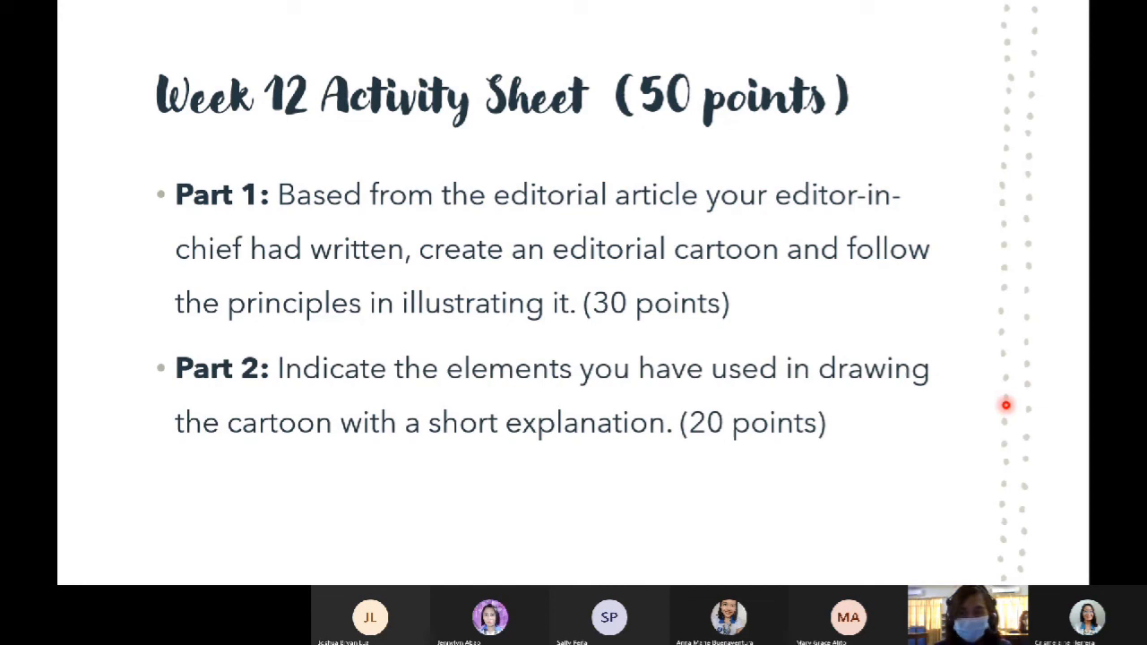
mouse_move(529, 423)
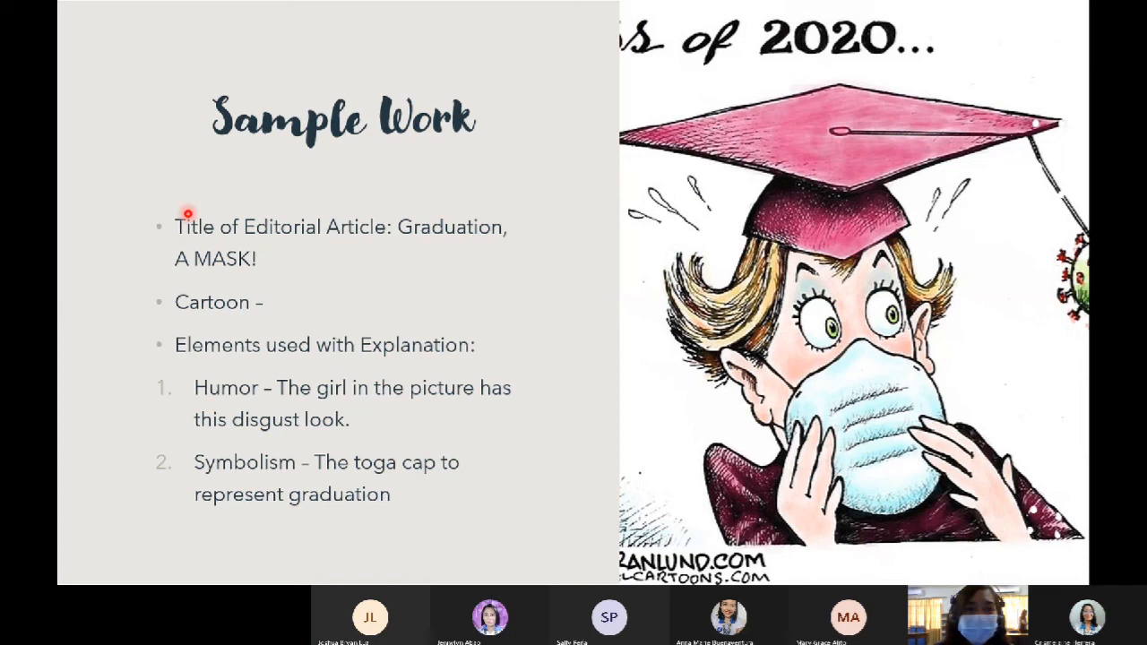
mouse_move(235, 283)
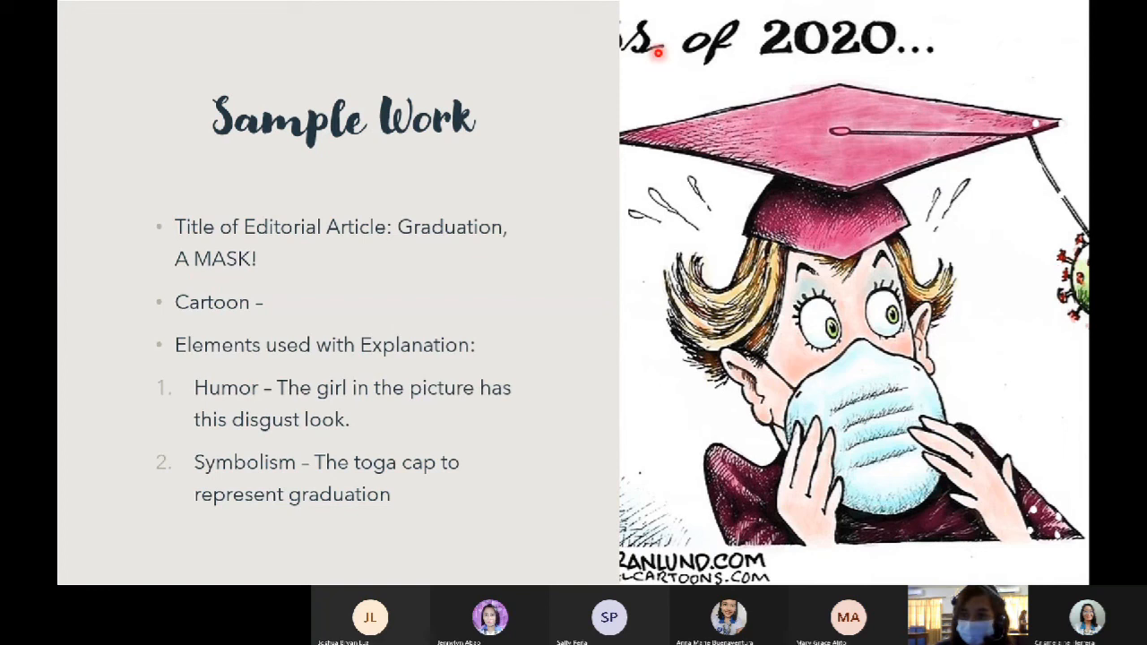
mouse_move(298, 427)
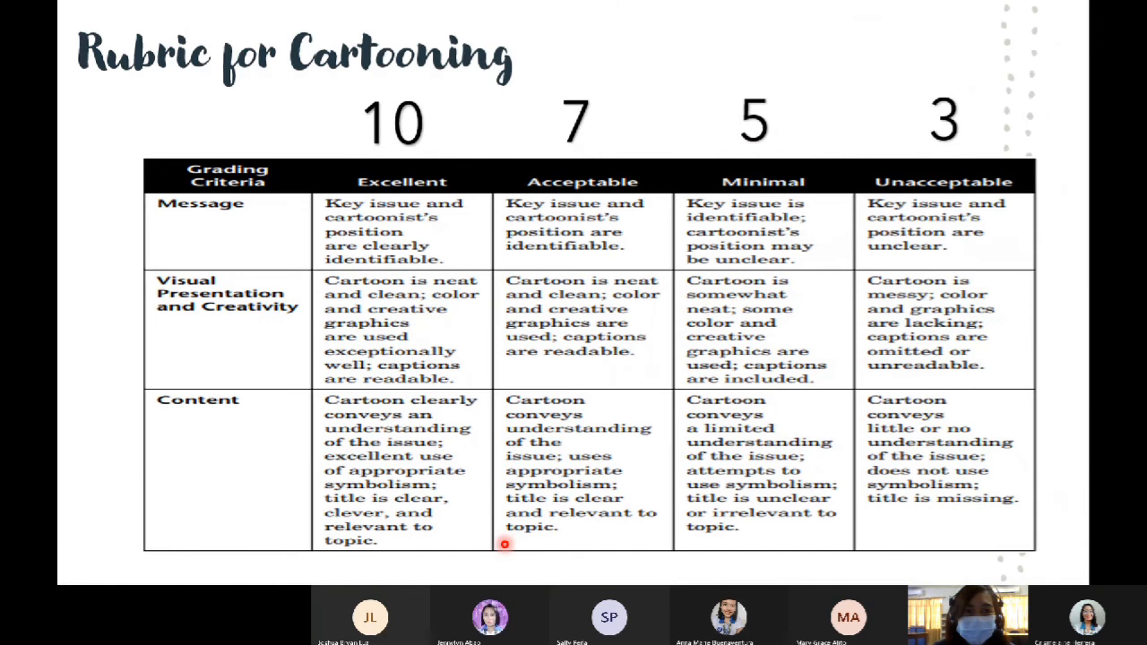
mouse_move(326, 269)
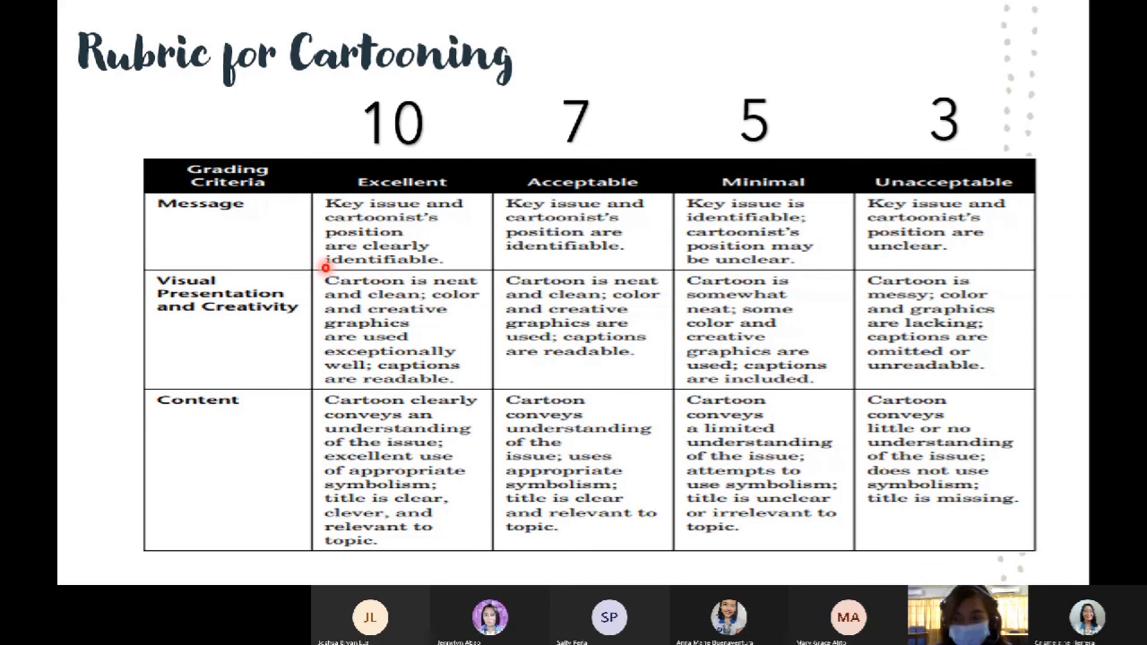